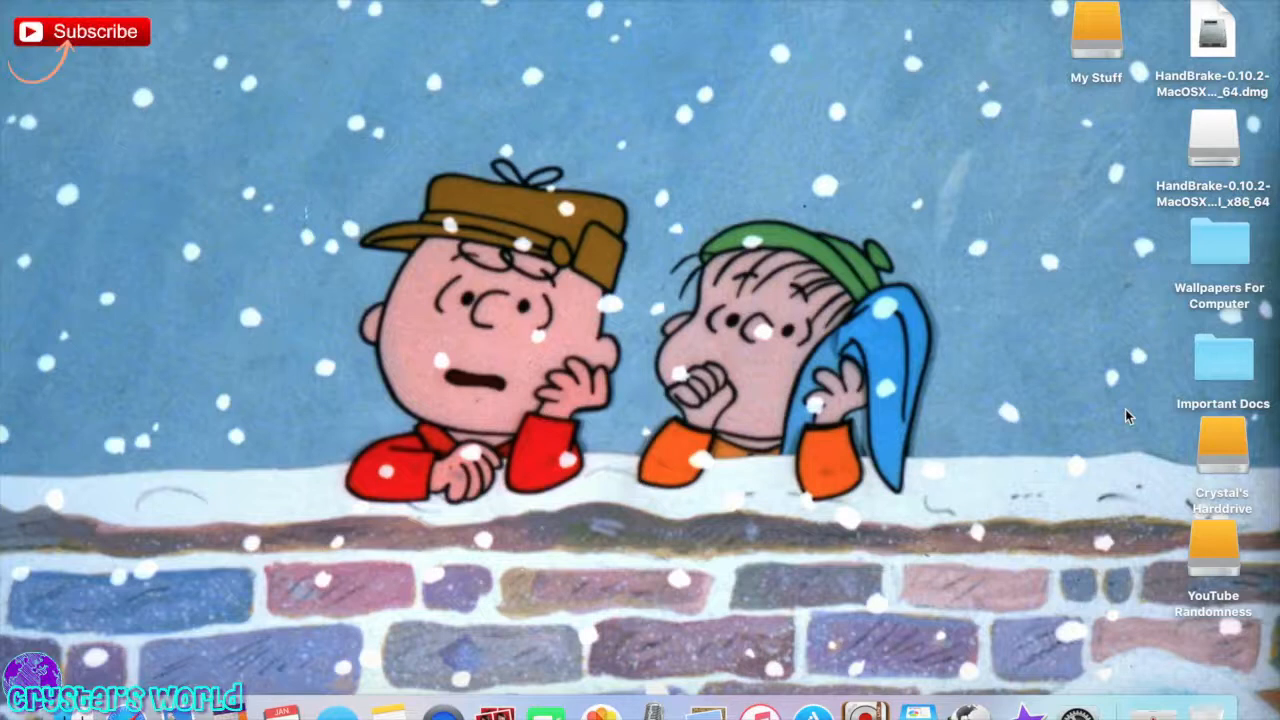
mouse_move(742, 248)
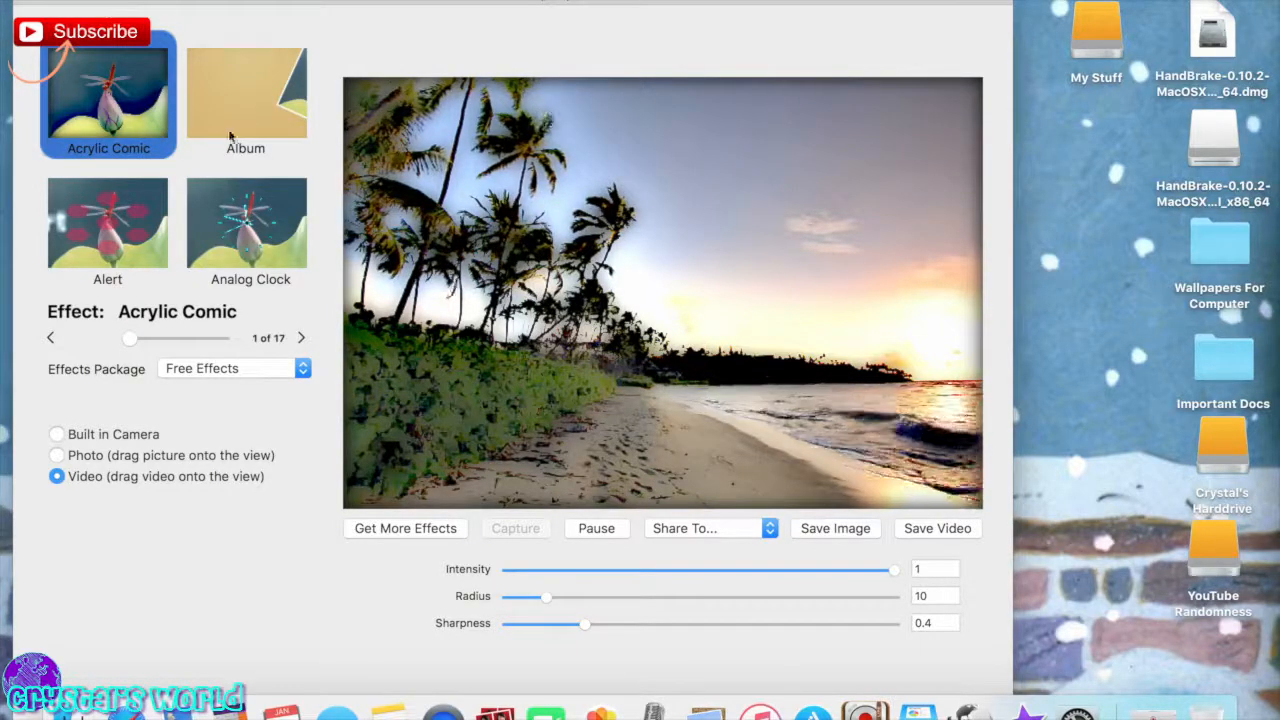
Preview the Album, Analog Clock, Alert and Black and White effects on the beach video.
left_click(246, 90)
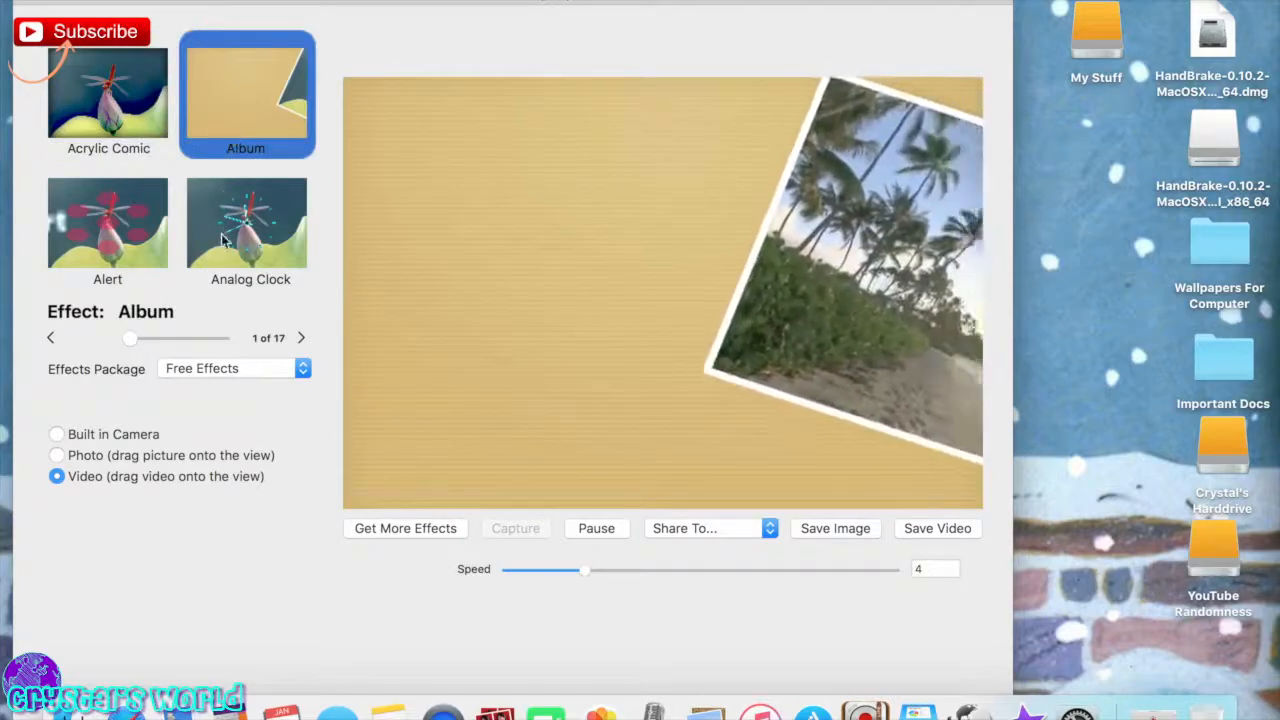
left_click(246, 222)
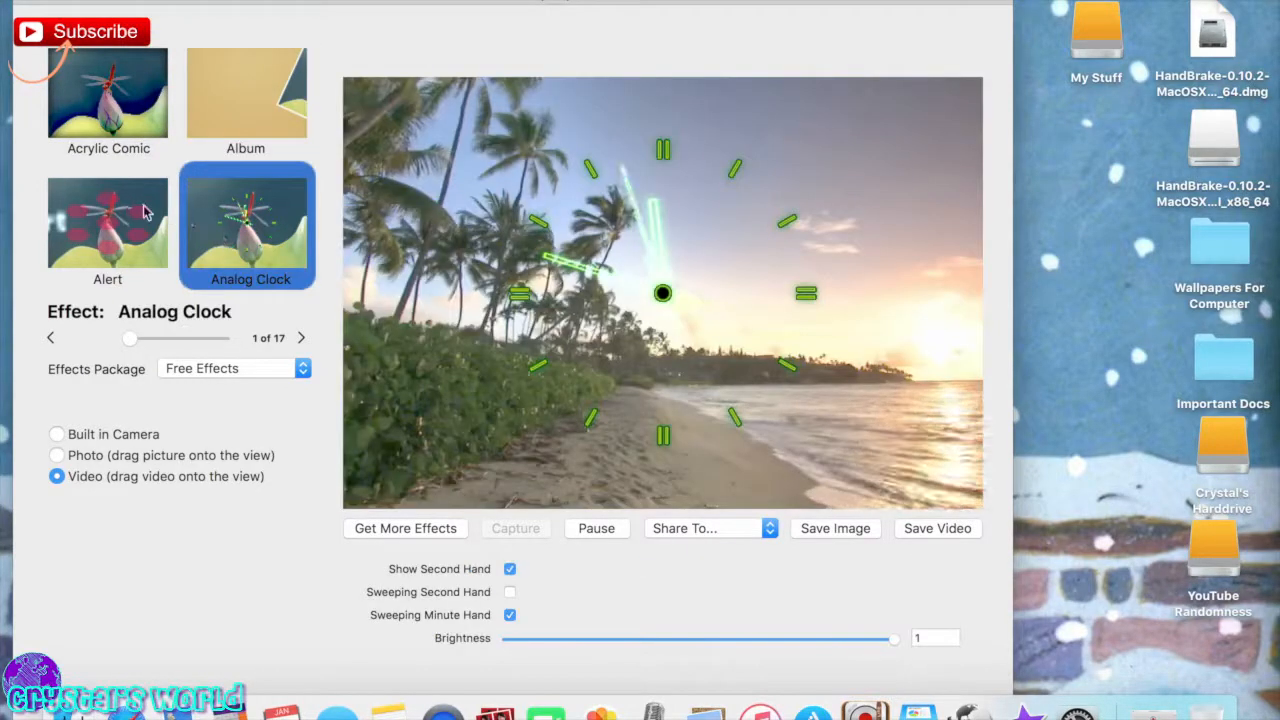
left_click(108, 222)
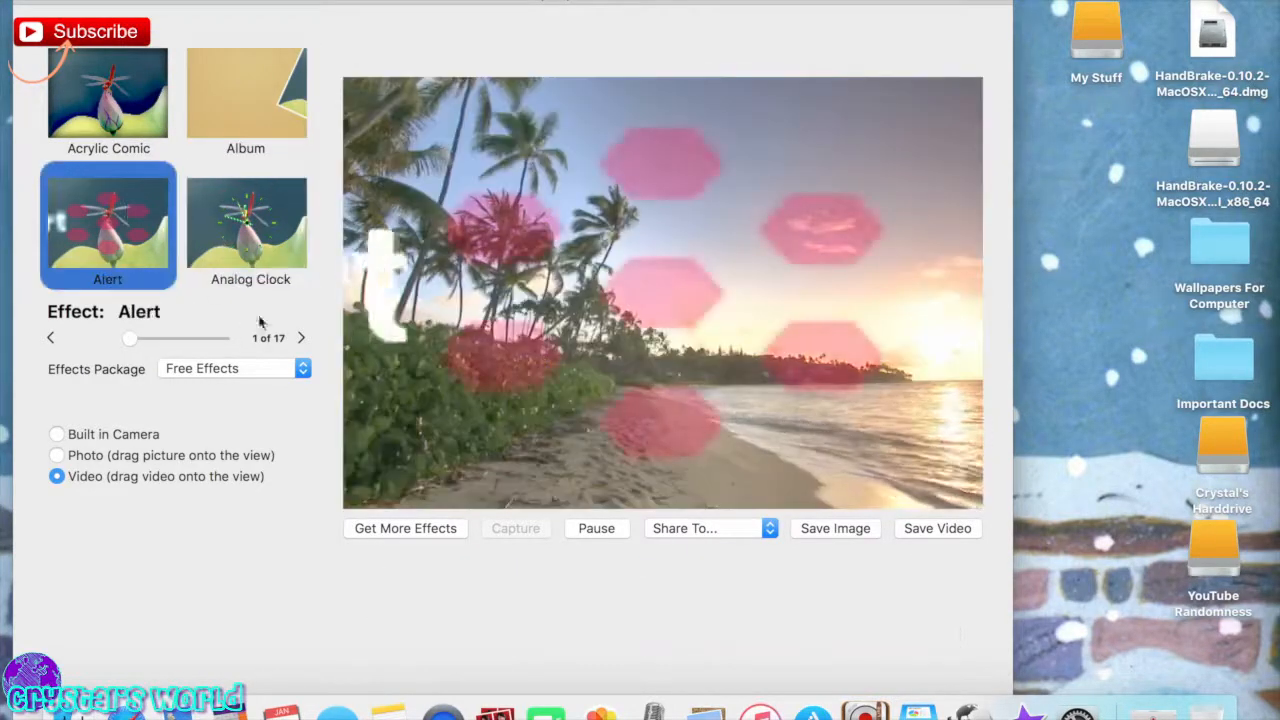
left_click(300, 336)
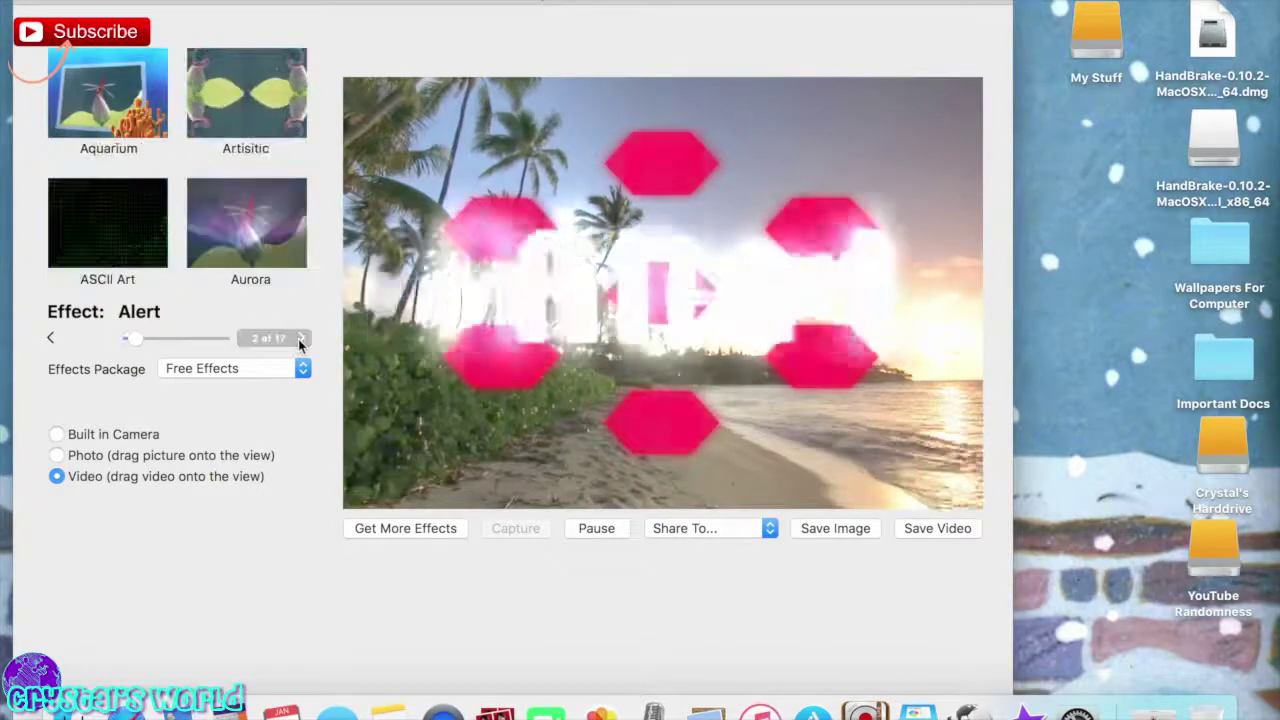
left_click(300, 338)
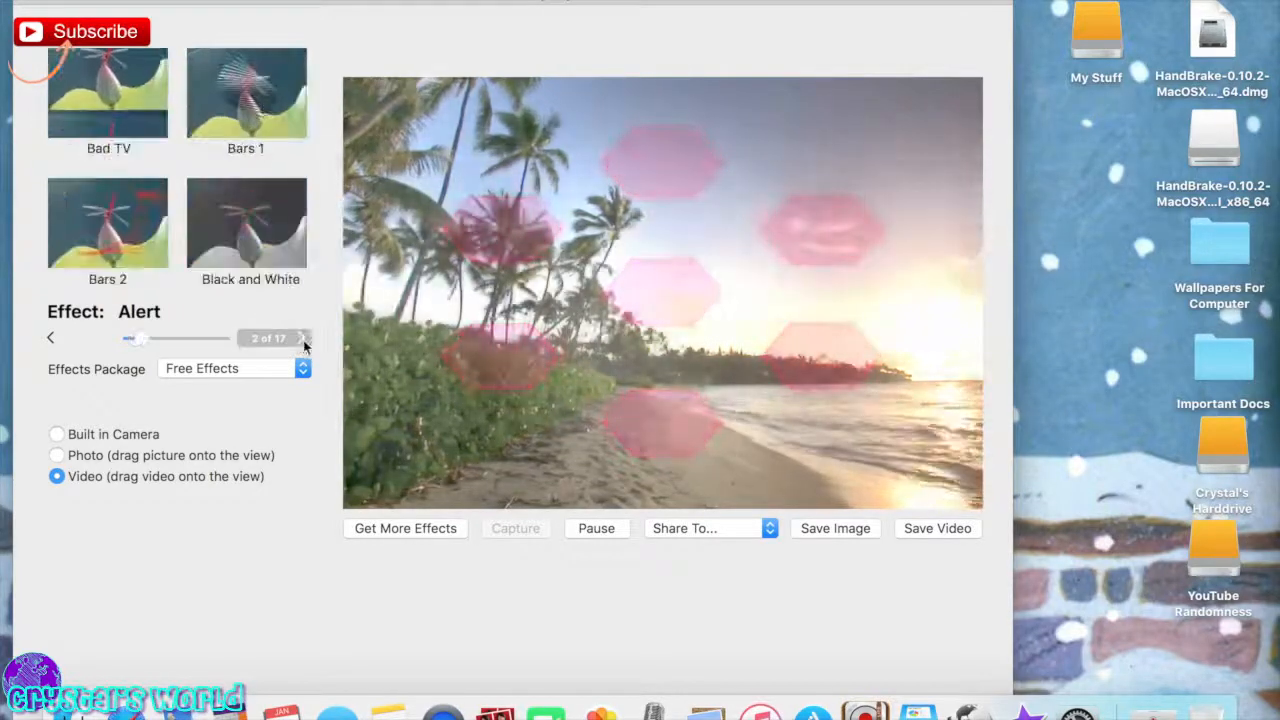
left_click(246, 222)
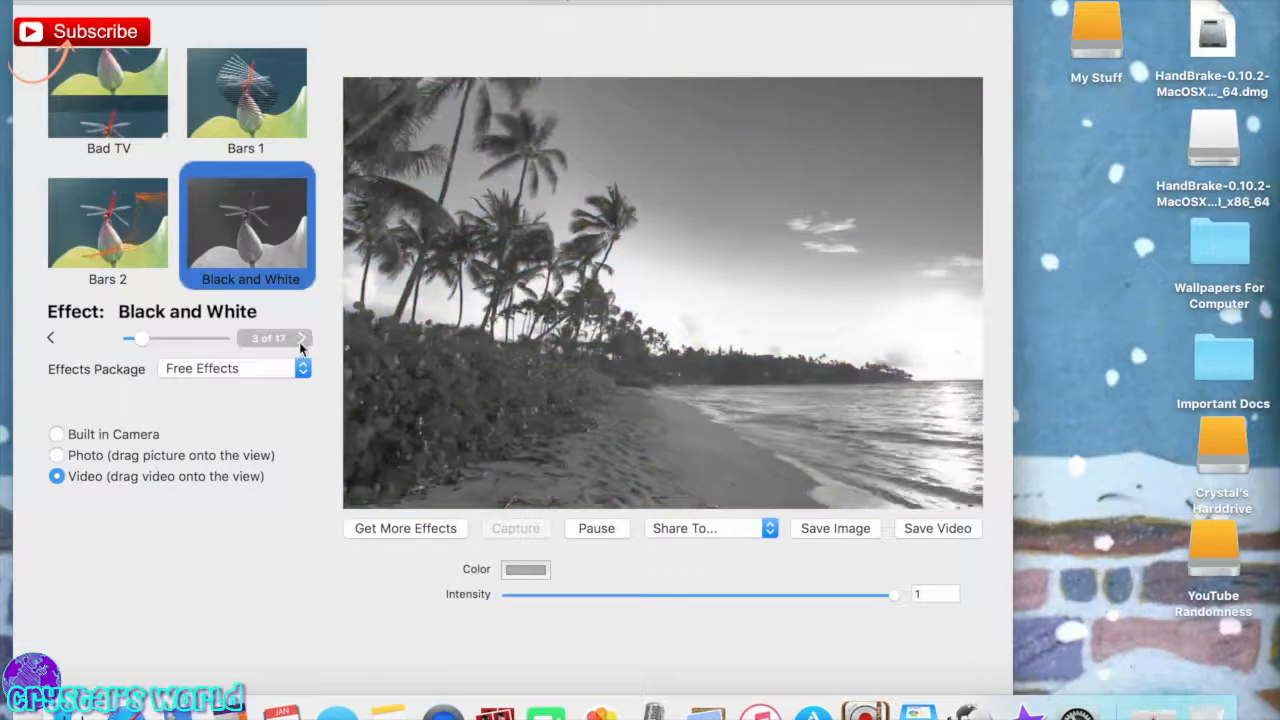
Preview Blue Score, Chaos and City Lights, leaving Chroma Zoom on the beach video.
left_click(302, 336)
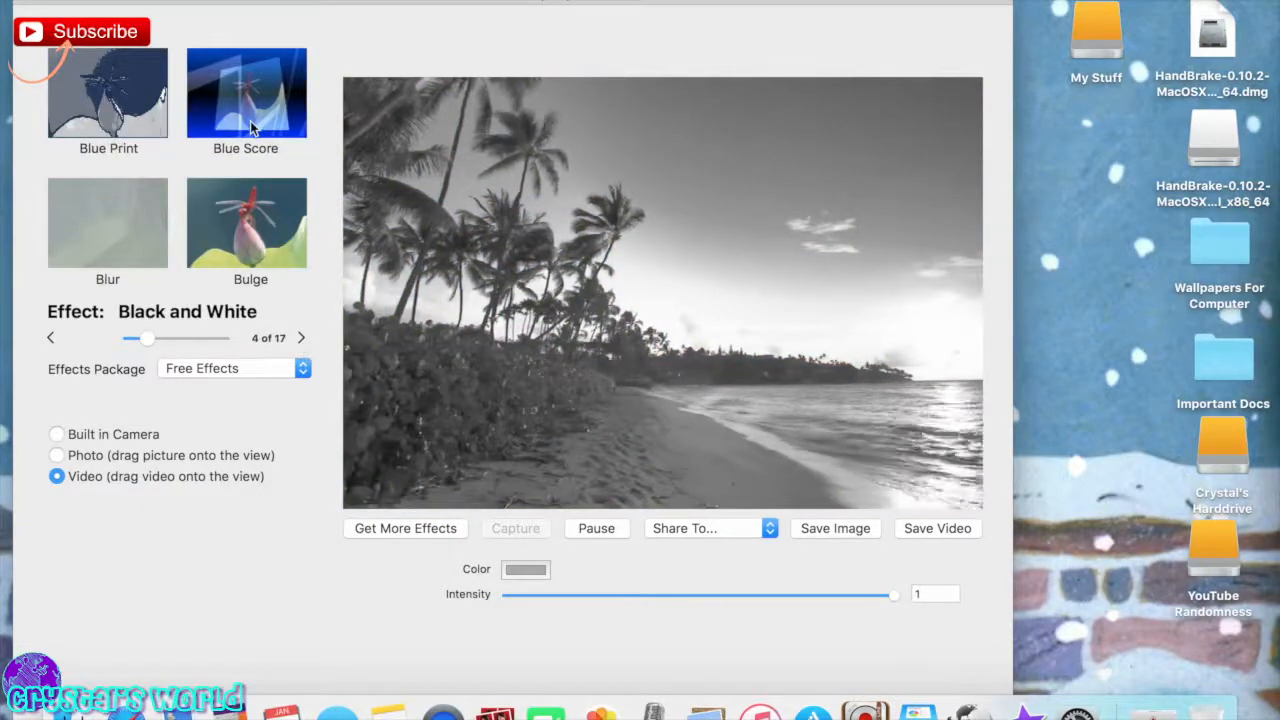
left_click(246, 96)
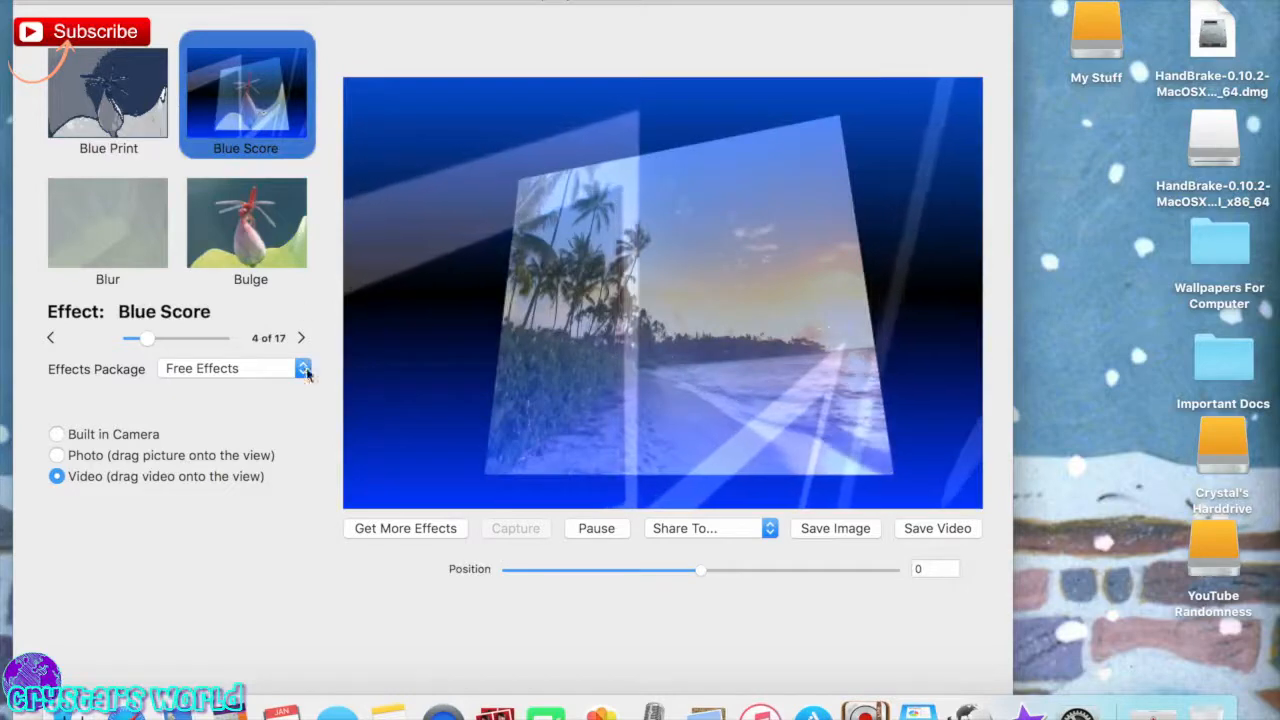
left_click(300, 336)
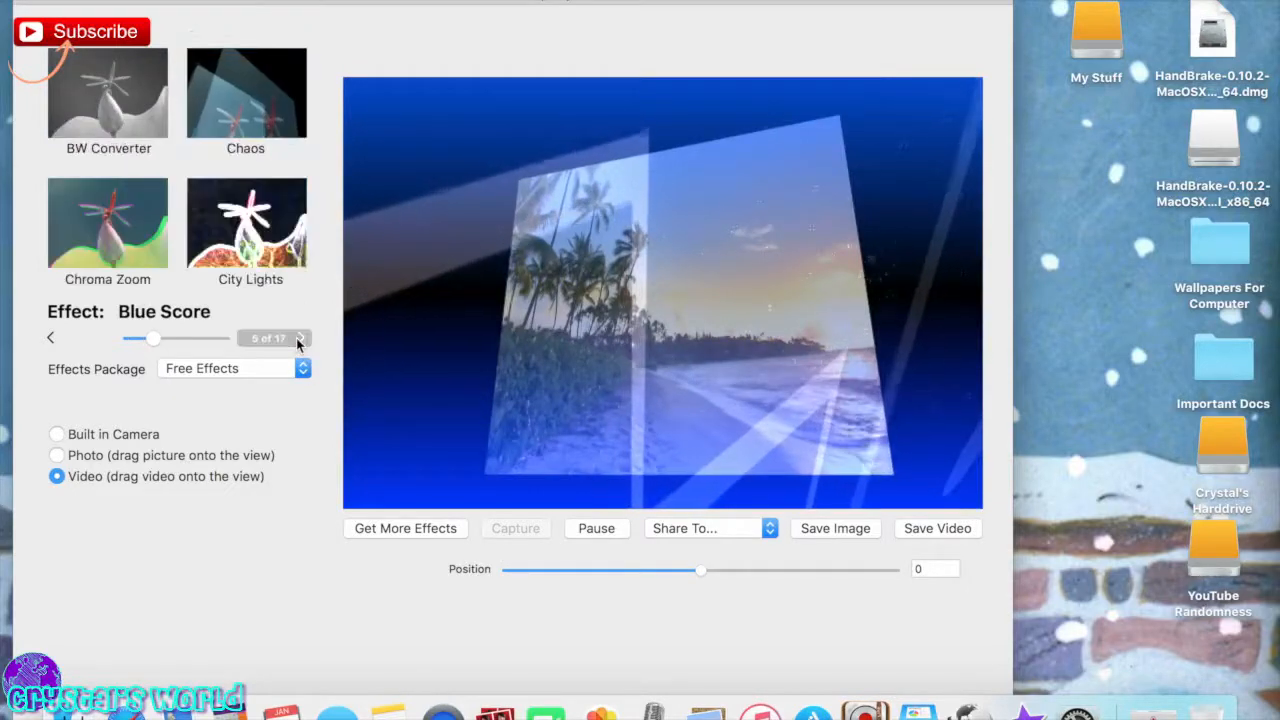
left_click(246, 94)
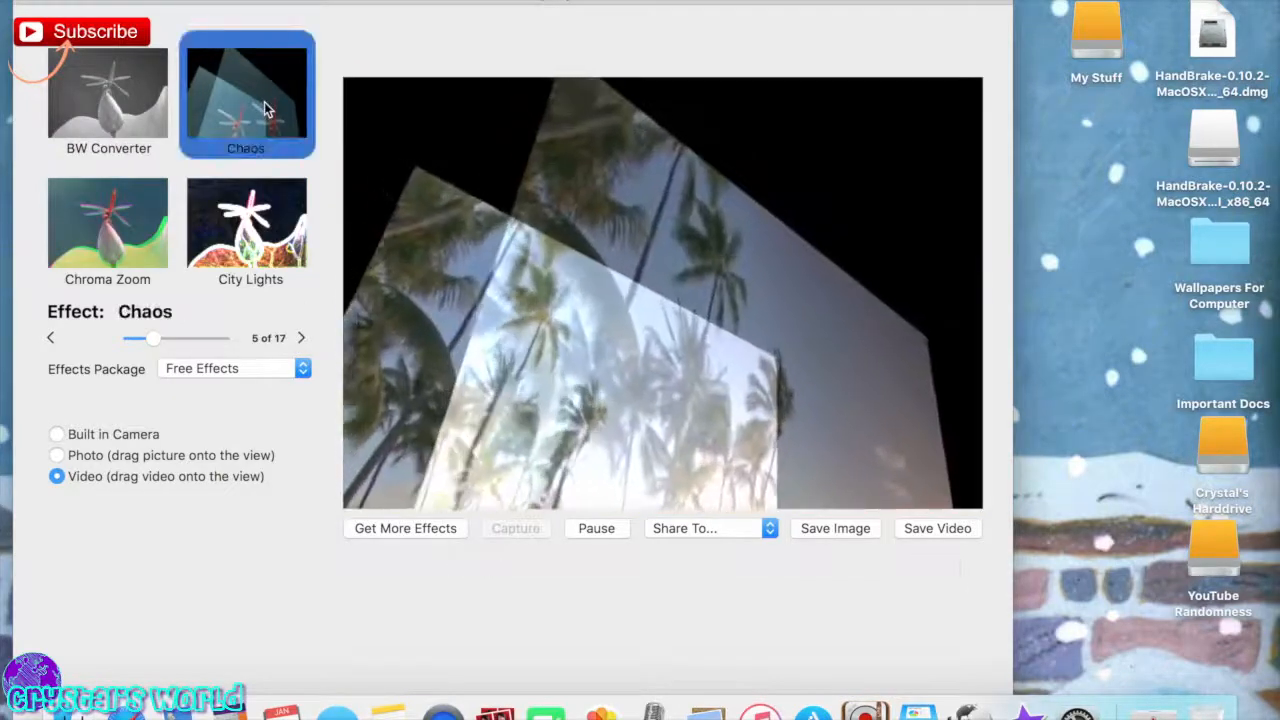
left_click(246, 222)
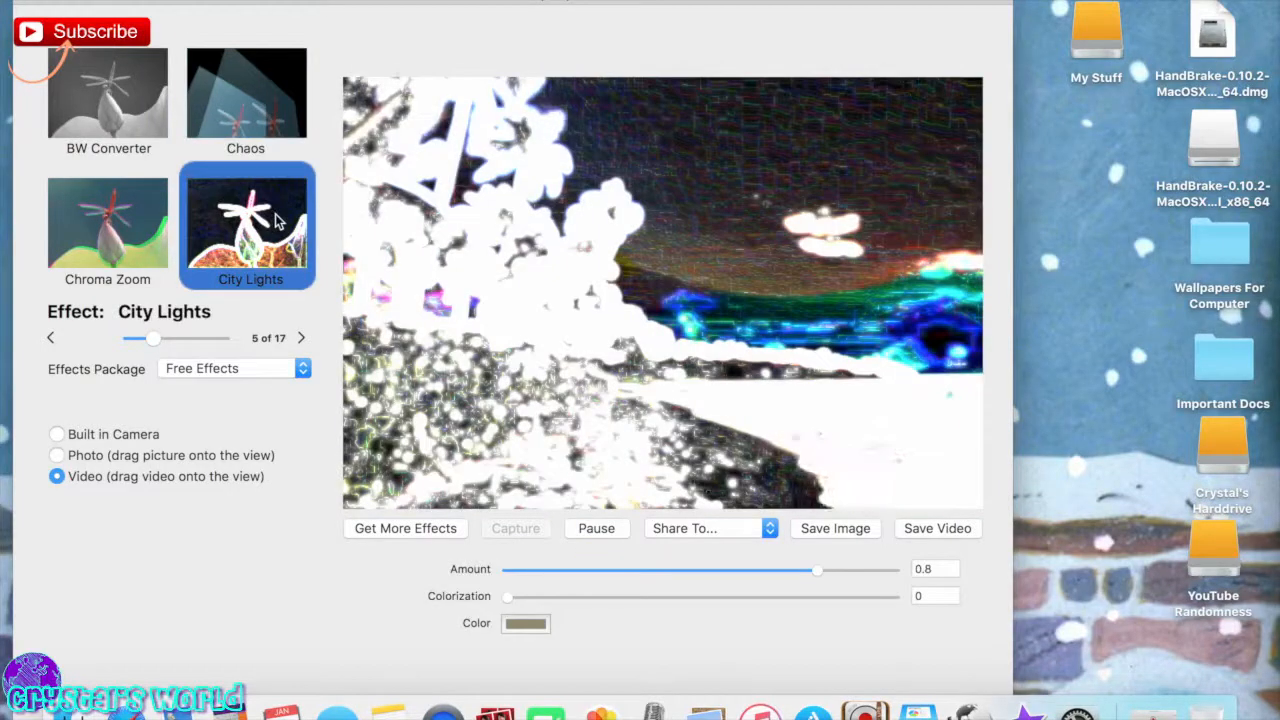
left_click(108, 224)
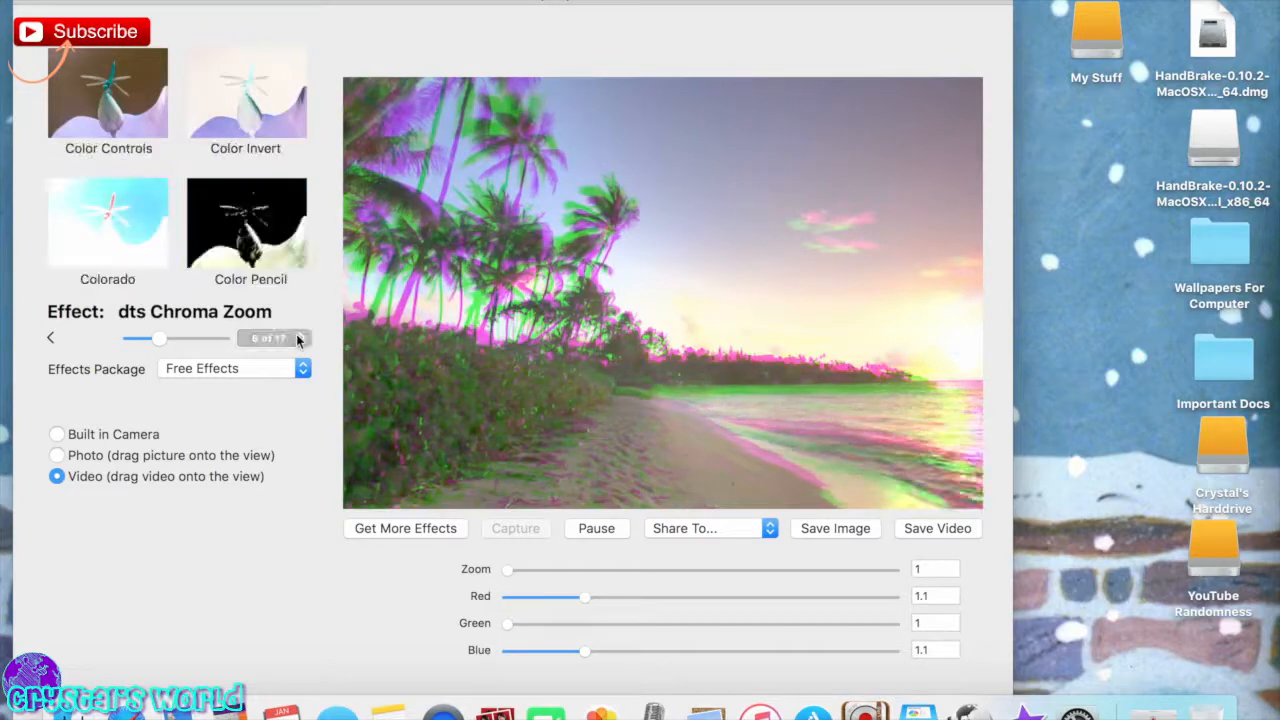
Preview the Color Pencil, Crystallize, Cosmos and Comic Book 2 effects on the beach video.
left_click(246, 222)
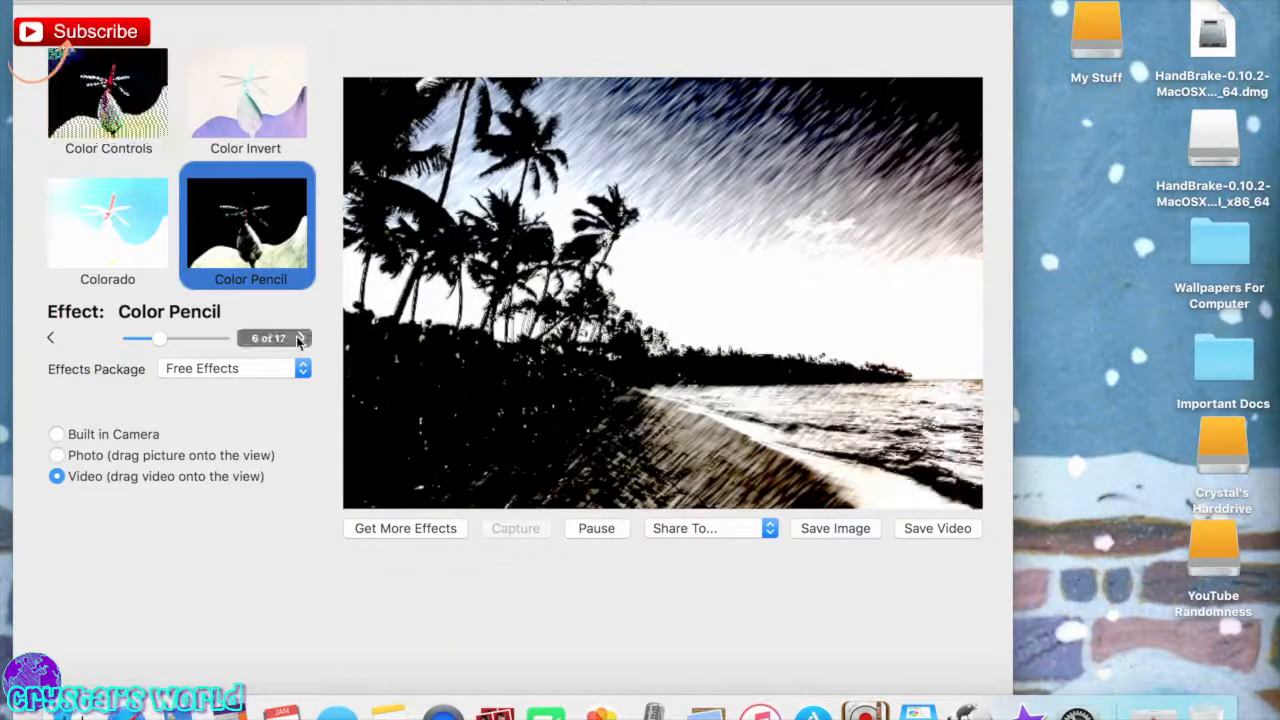
left_click(300, 336)
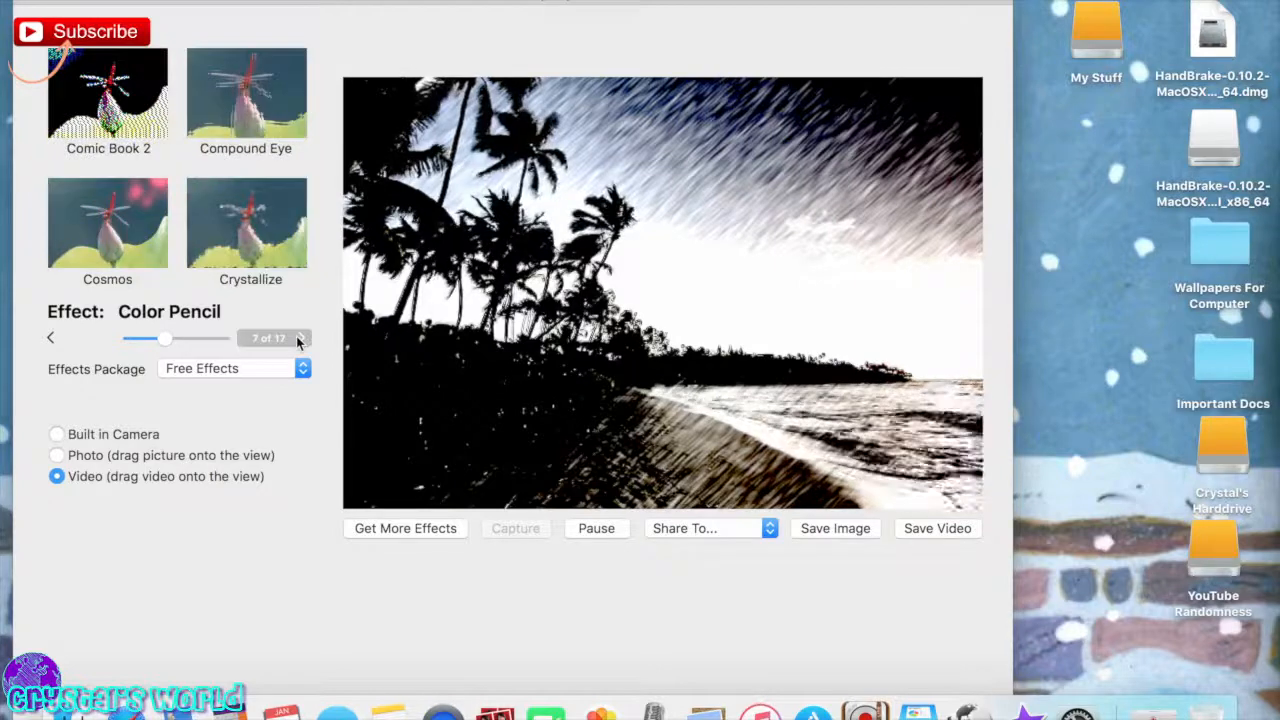
left_click(246, 224)
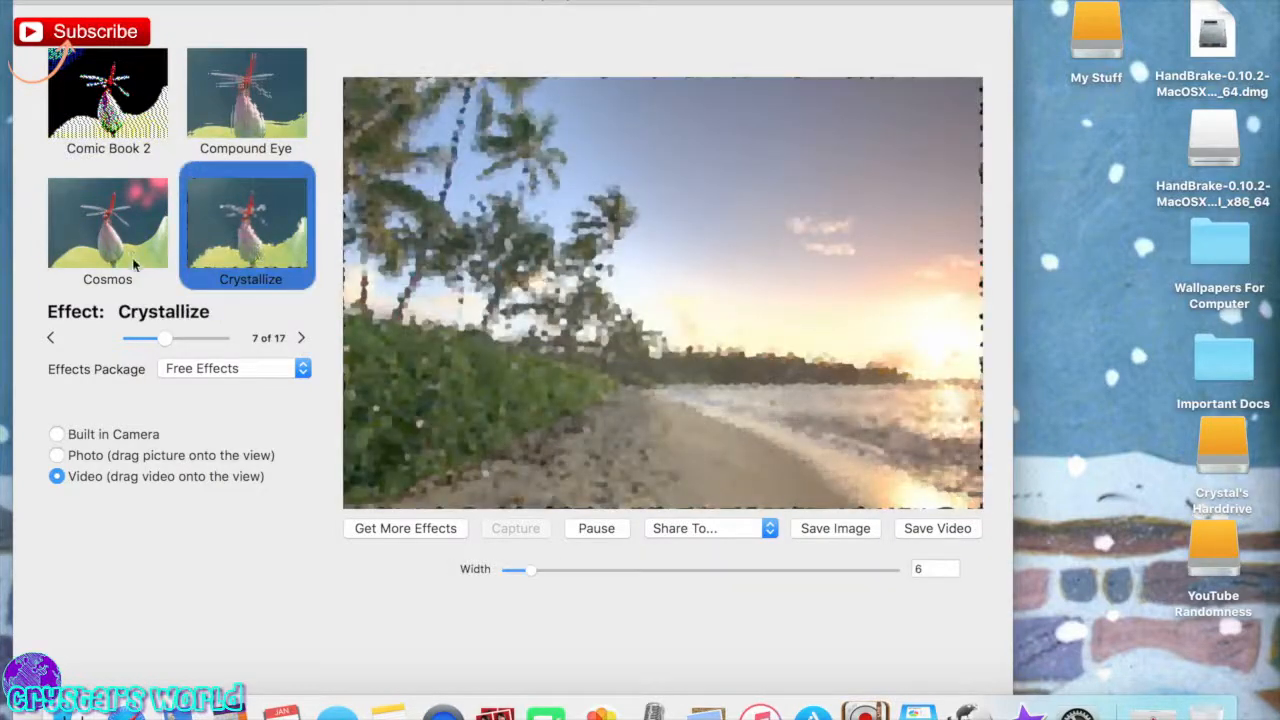
left_click(108, 224)
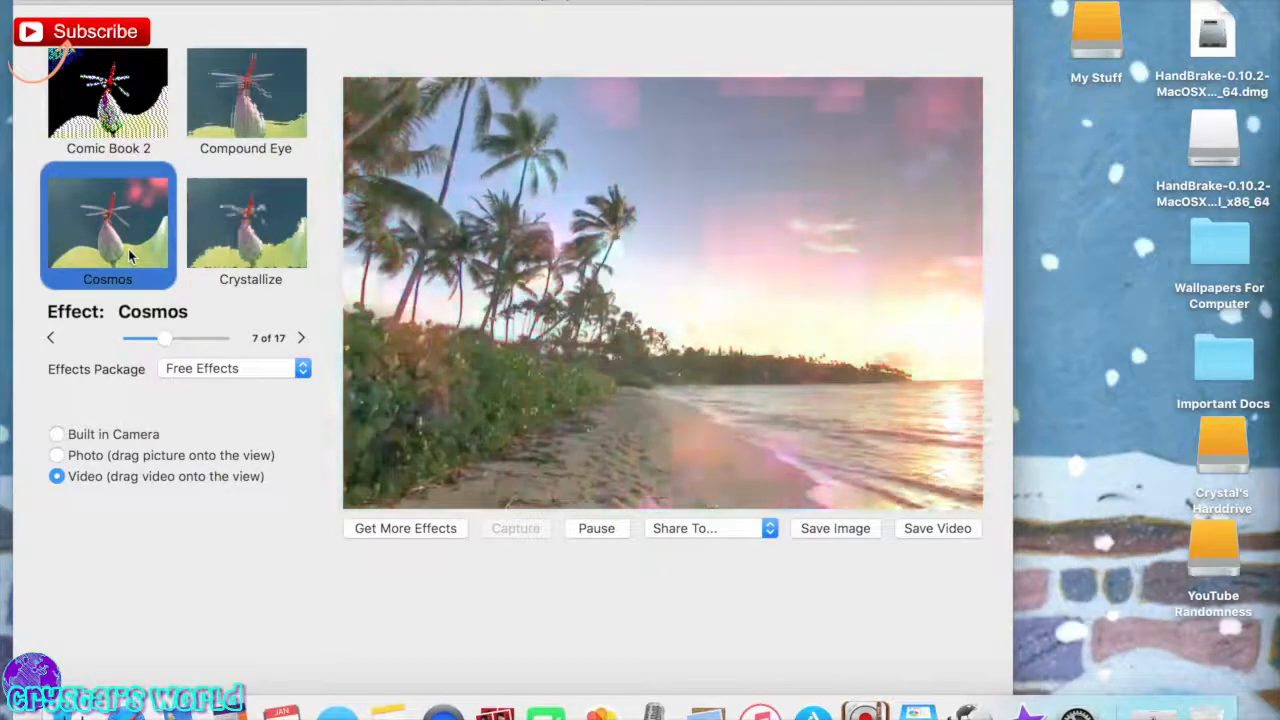
left_click(108, 96)
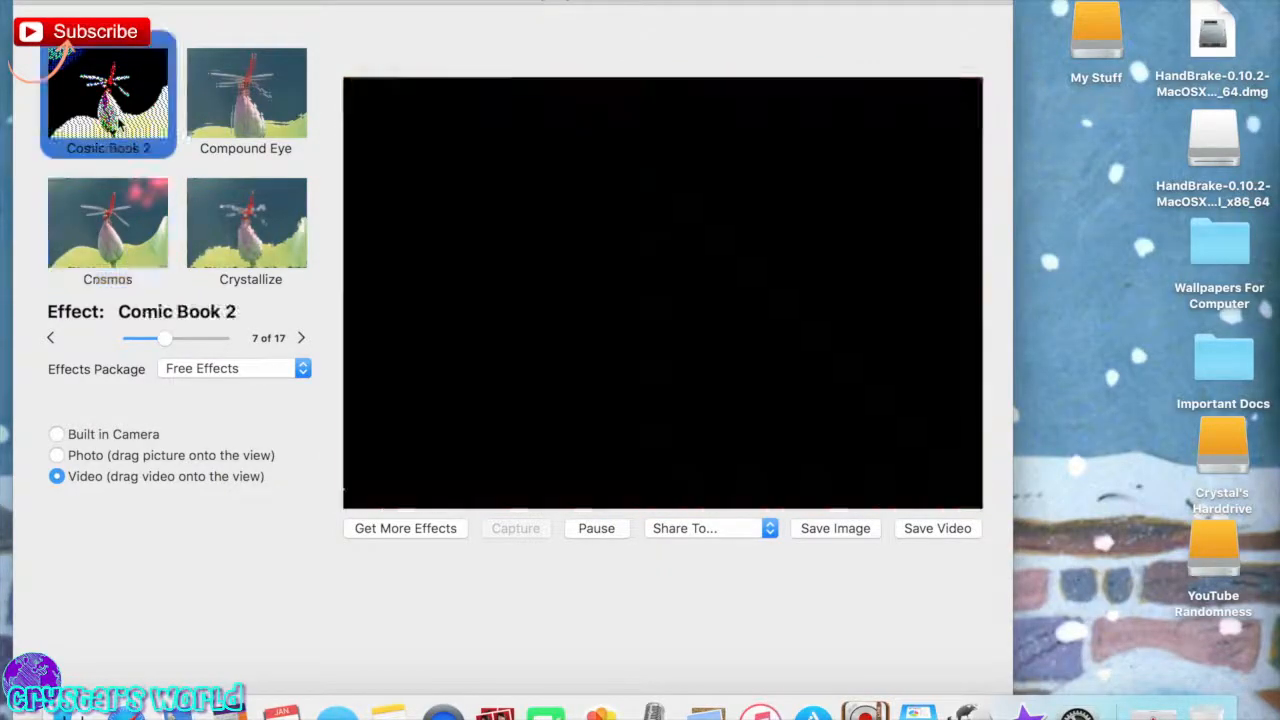
Preview Compound Eye and Exposure Adjust, leaving Evolution on the beach video.
left_click(246, 96)
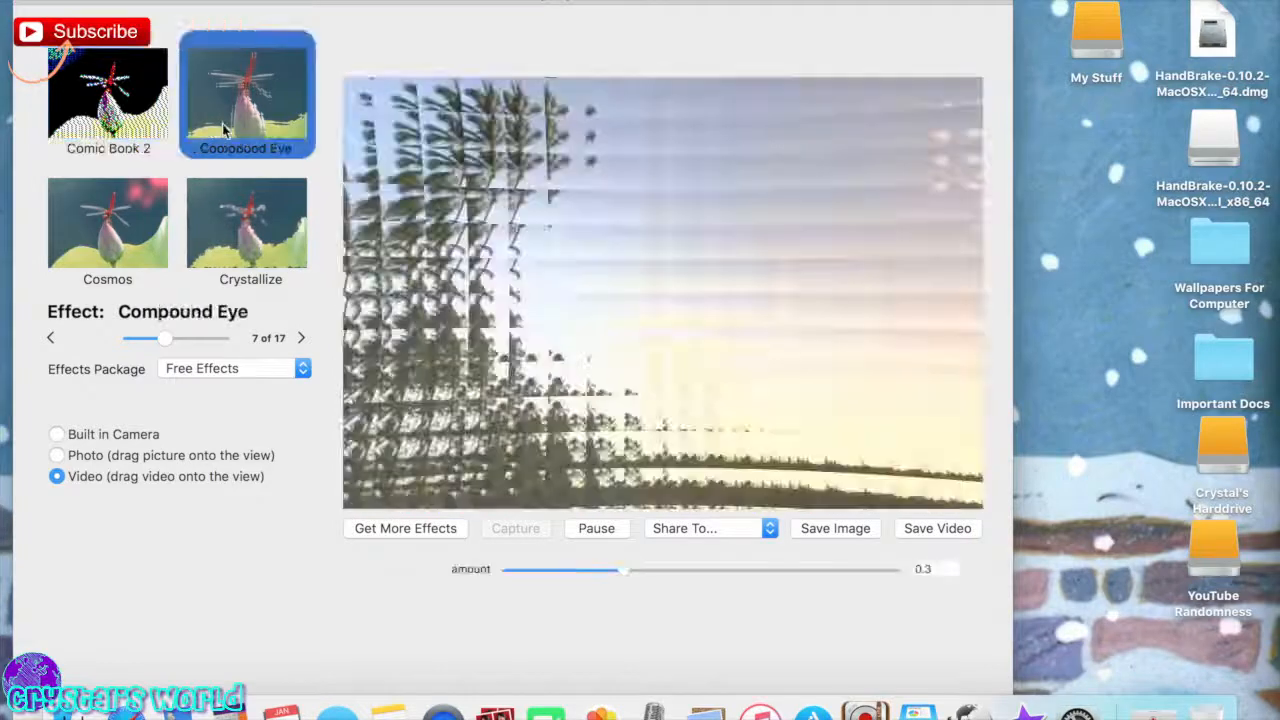
left_click(300, 336)
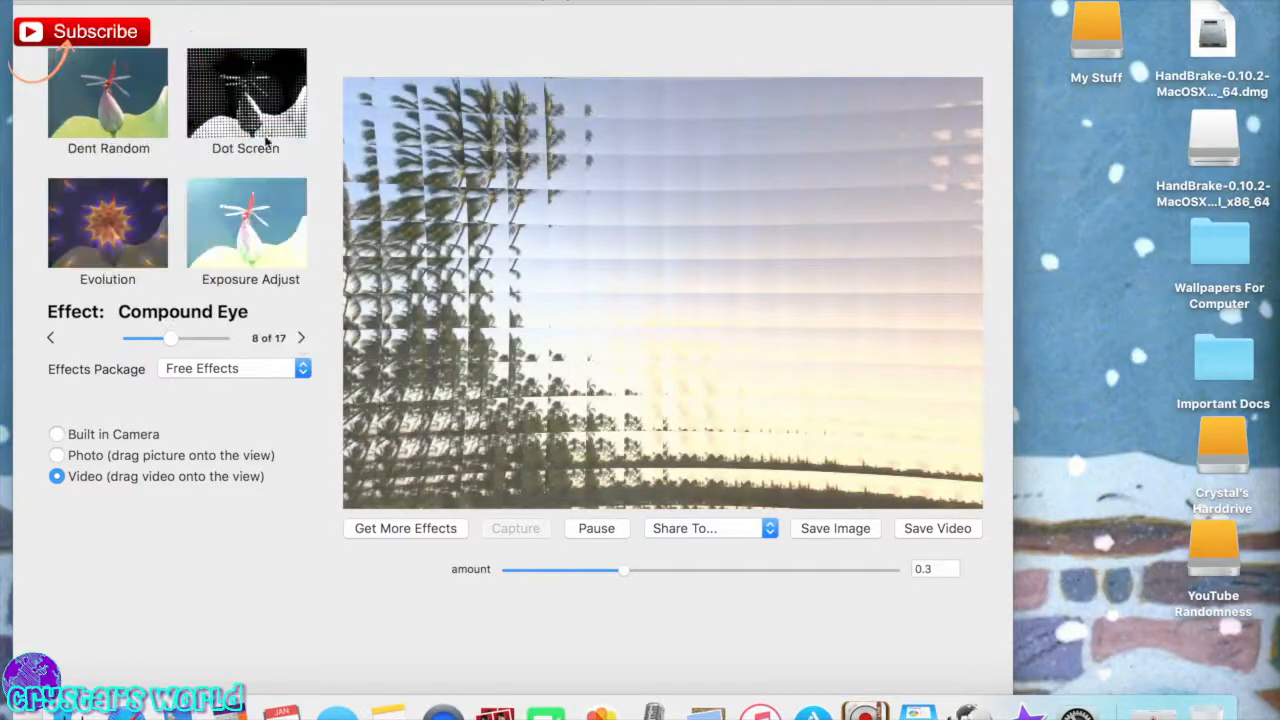
left_click(246, 222)
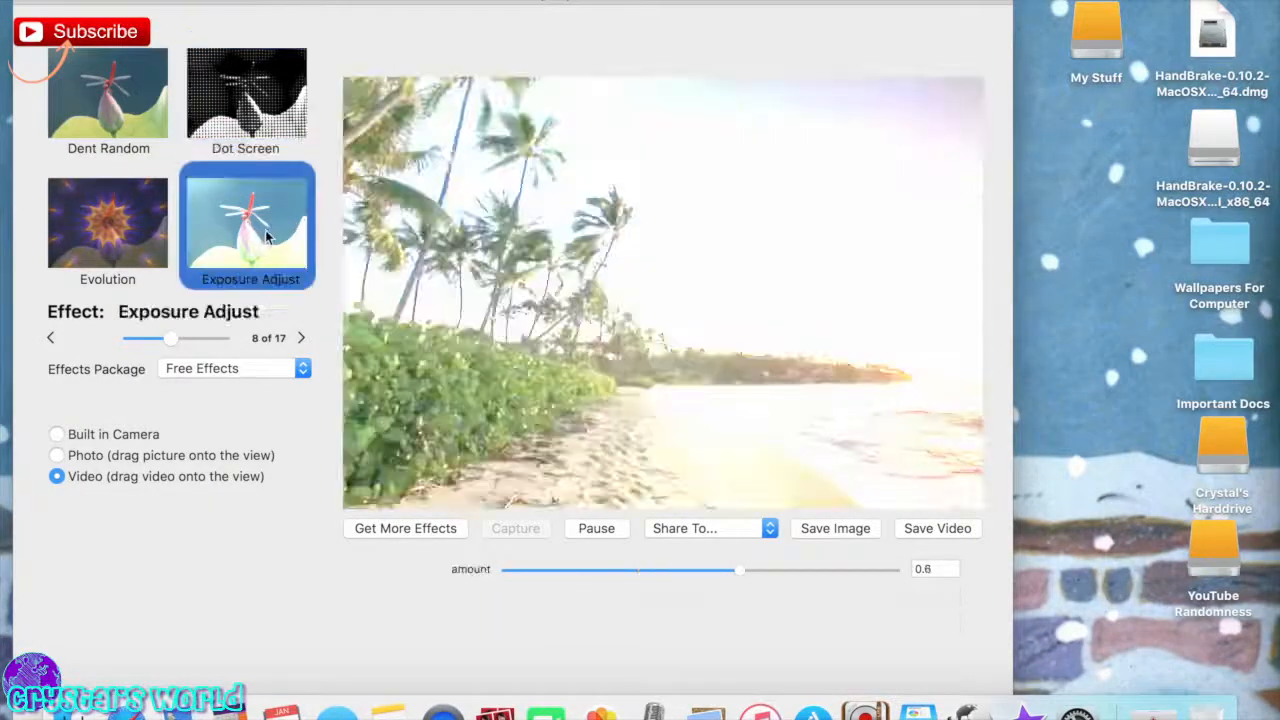
left_click(108, 222)
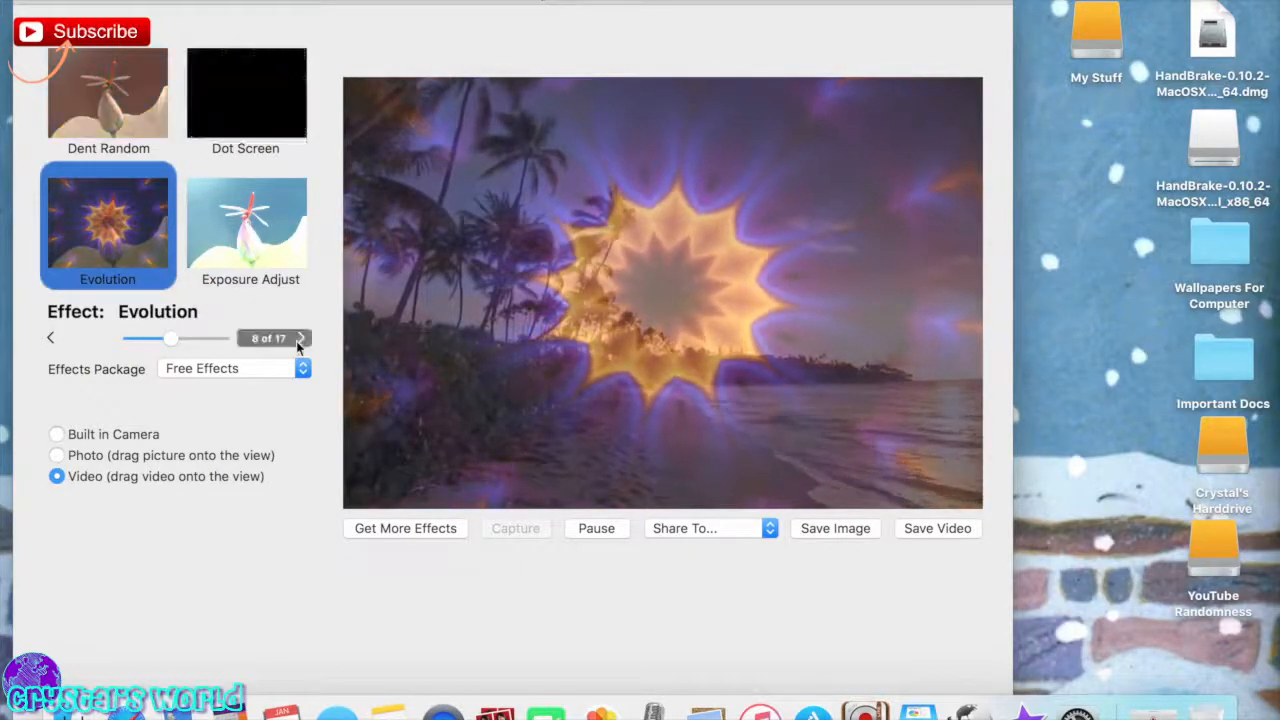
Preview Fish Eye, Flip-Flop, Film Stock, Glow, Image Resizer, Grafan and Gamma Adjust on the beach video.
left_click(300, 336)
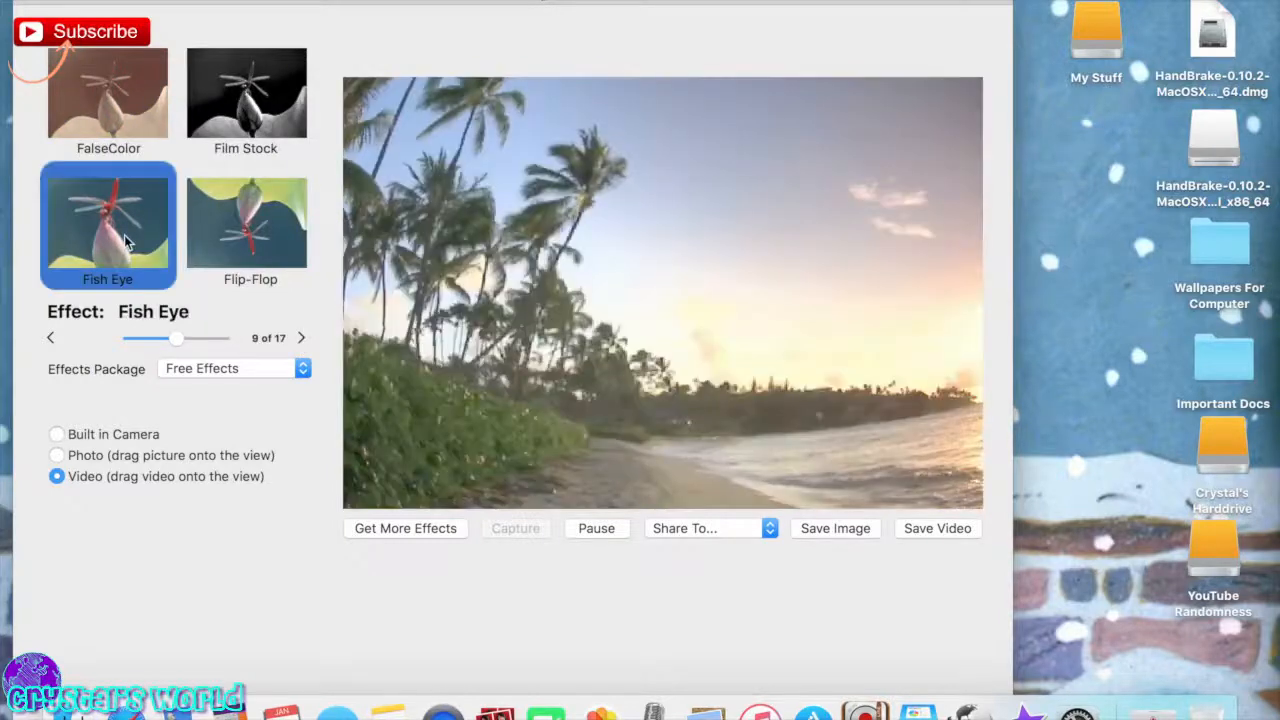
left_click(246, 222)
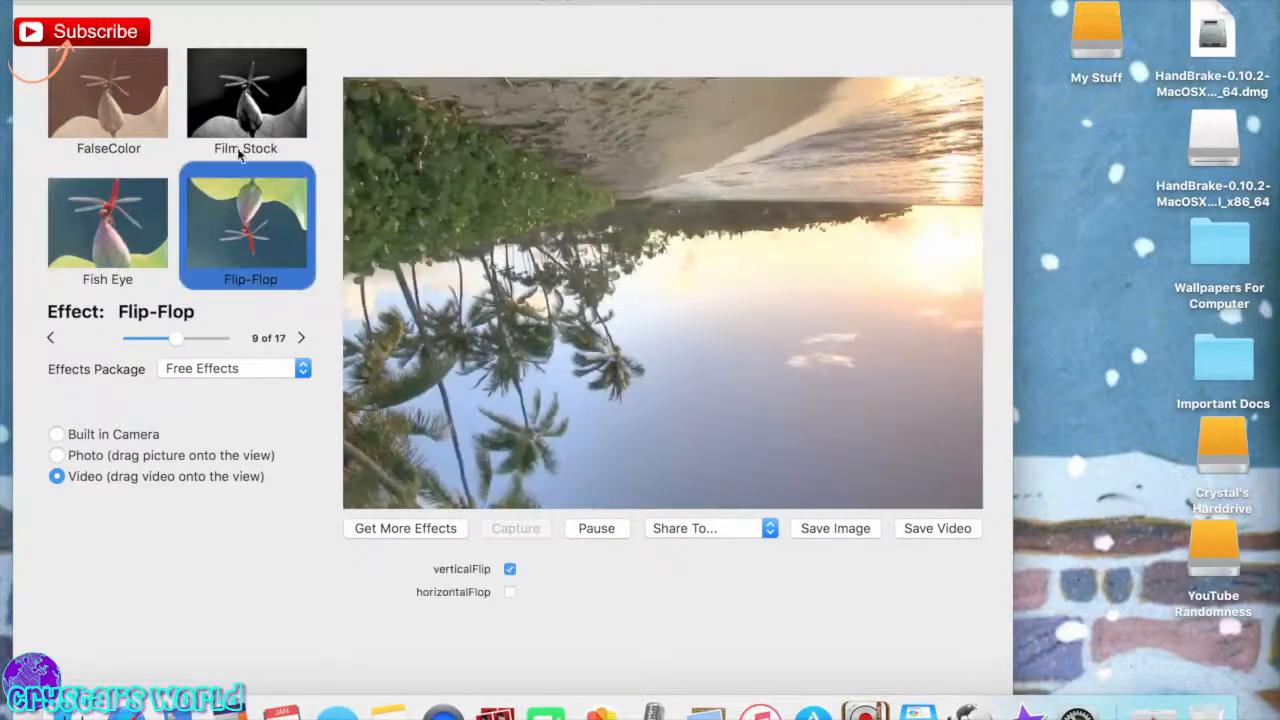
left_click(300, 336)
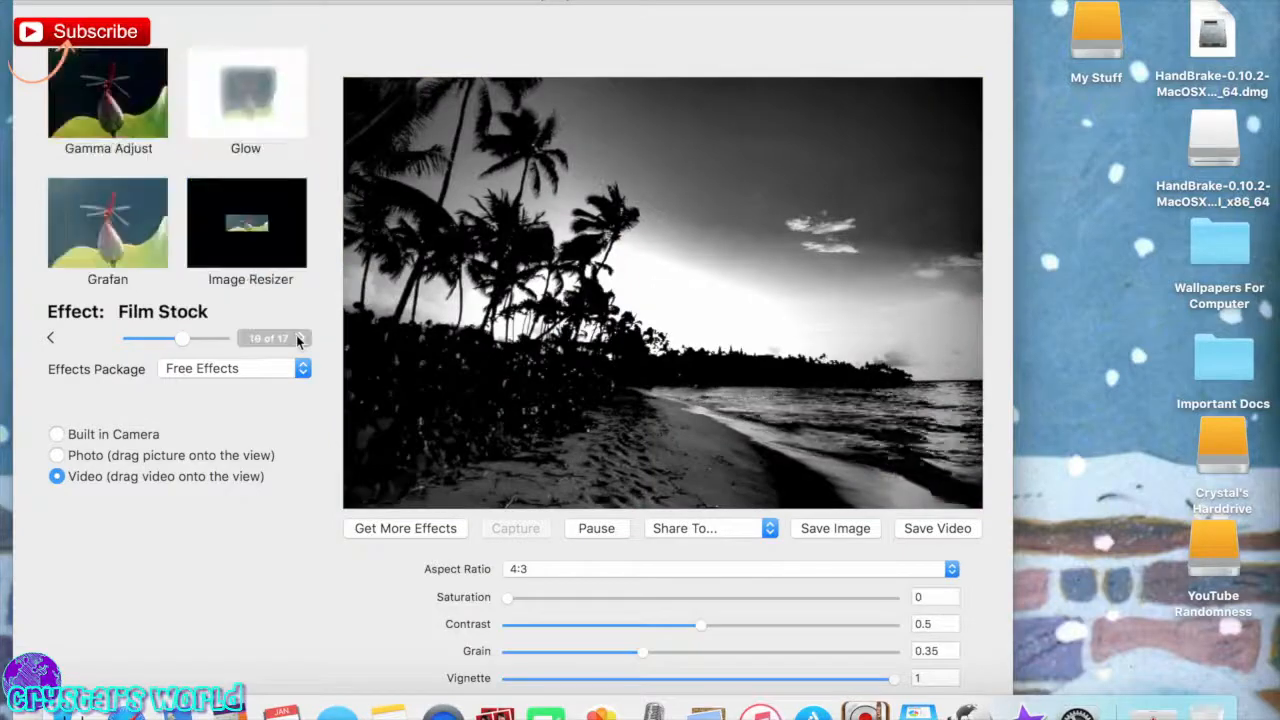
left_click(246, 94)
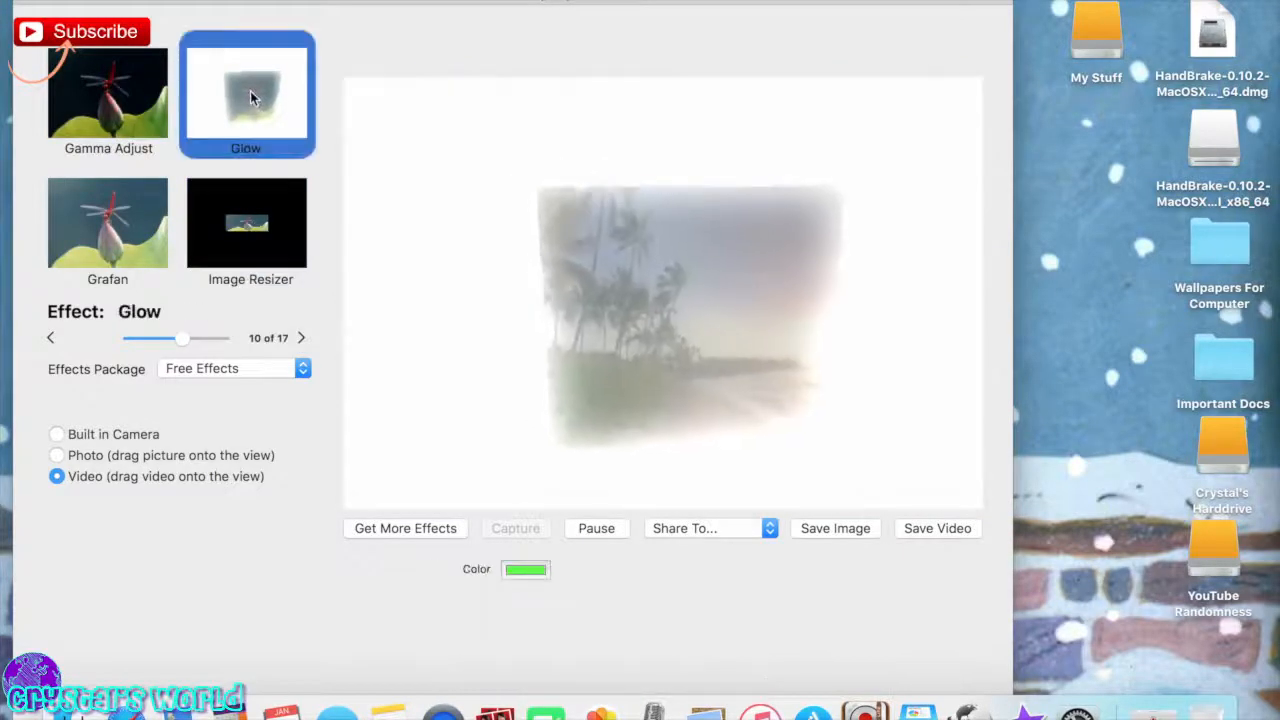
left_click(246, 224)
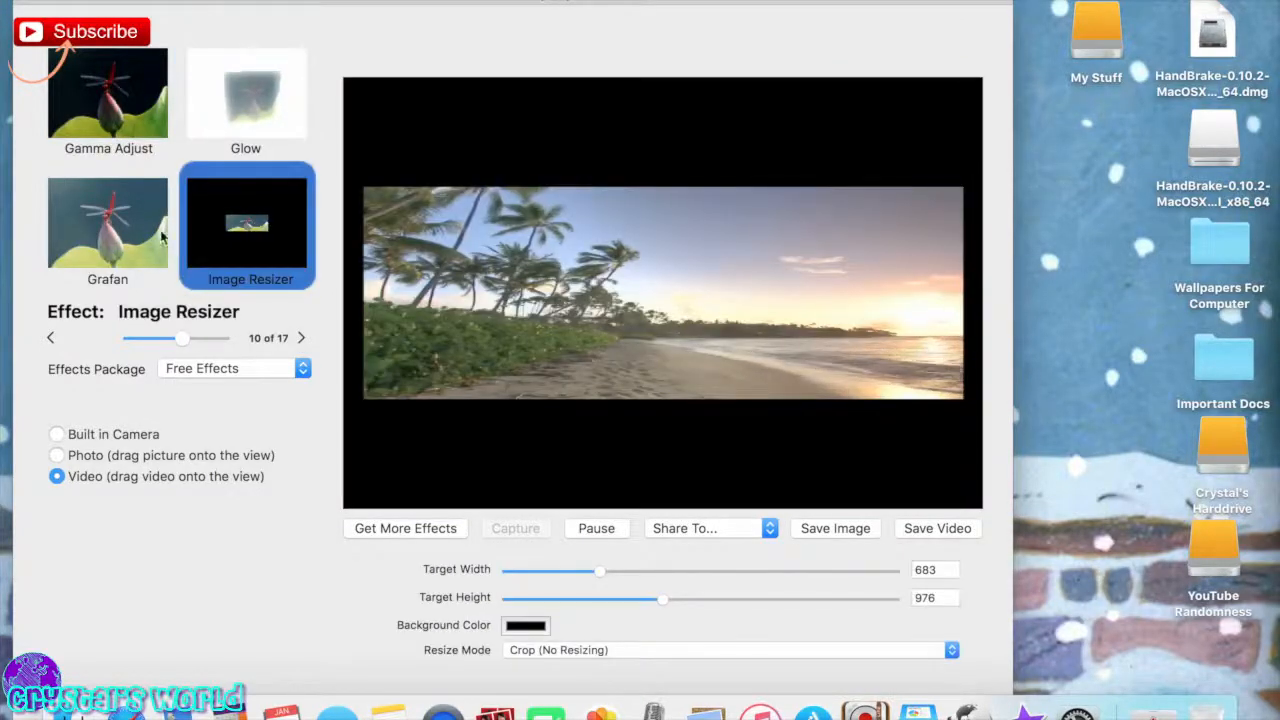
left_click(108, 222)
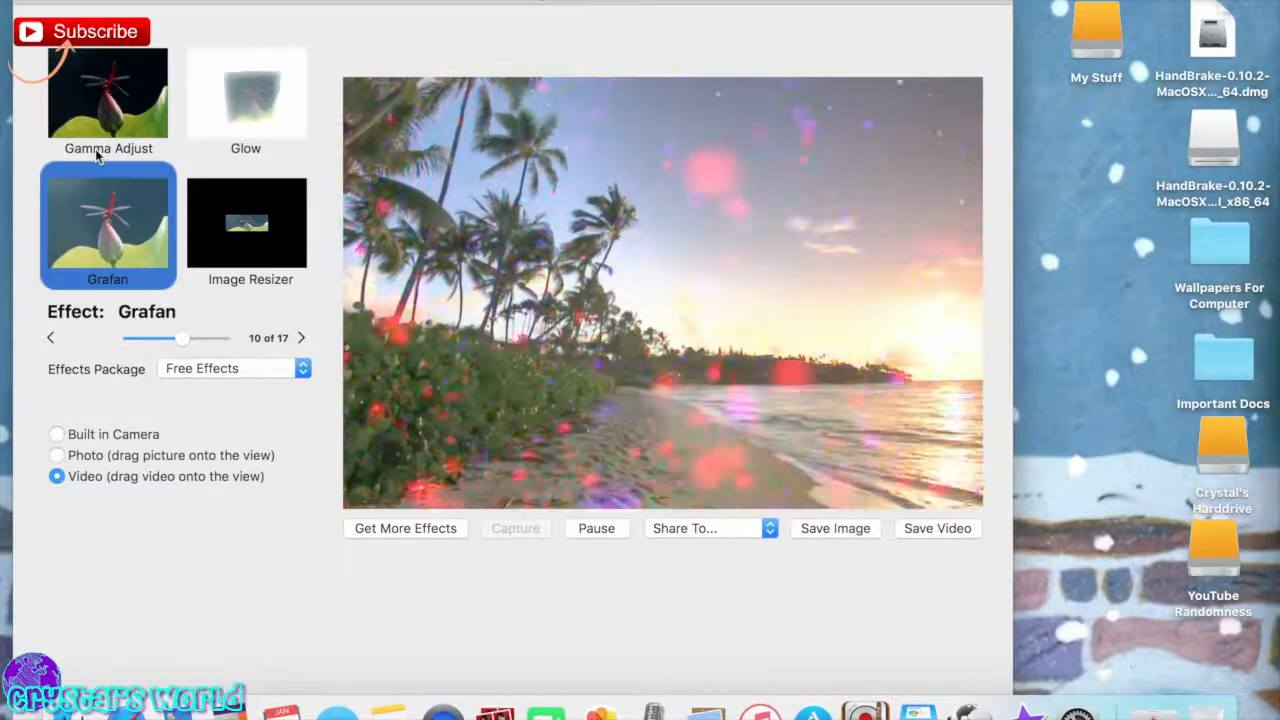
left_click(108, 96)
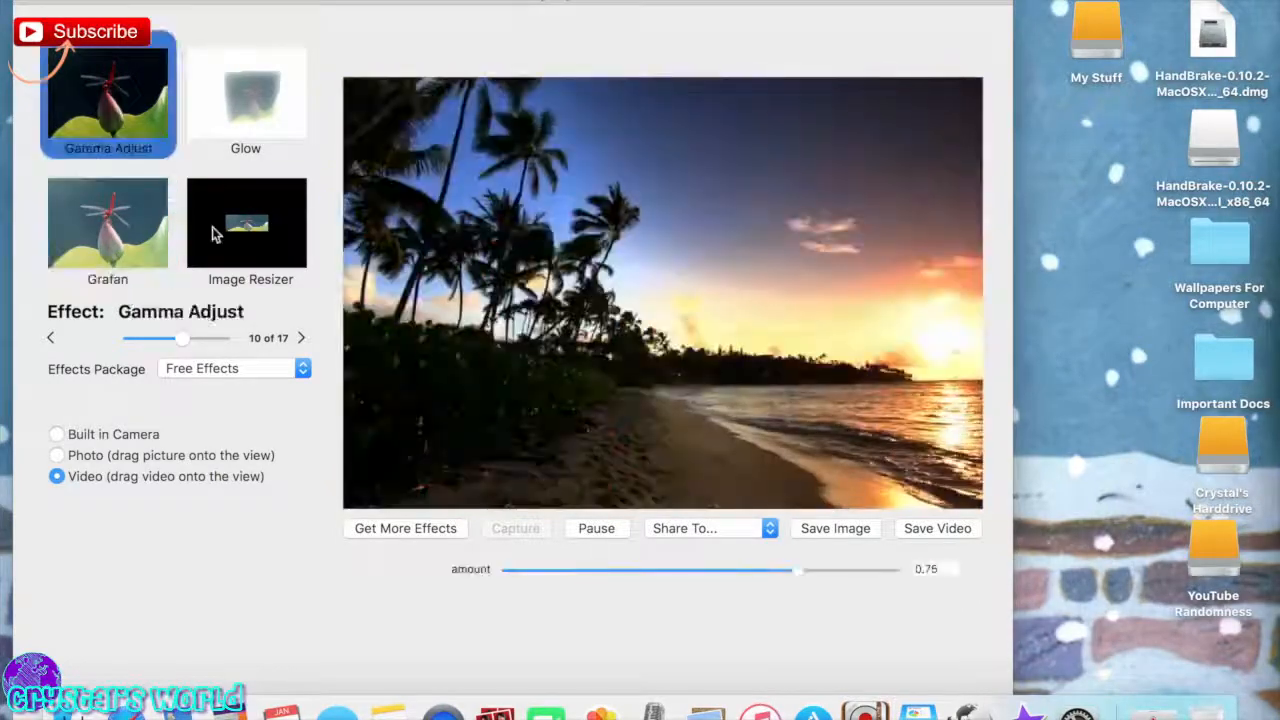
Preview the Kaleidoscope, Line Screen and Neon effects on the beach video.
left_click(300, 336)
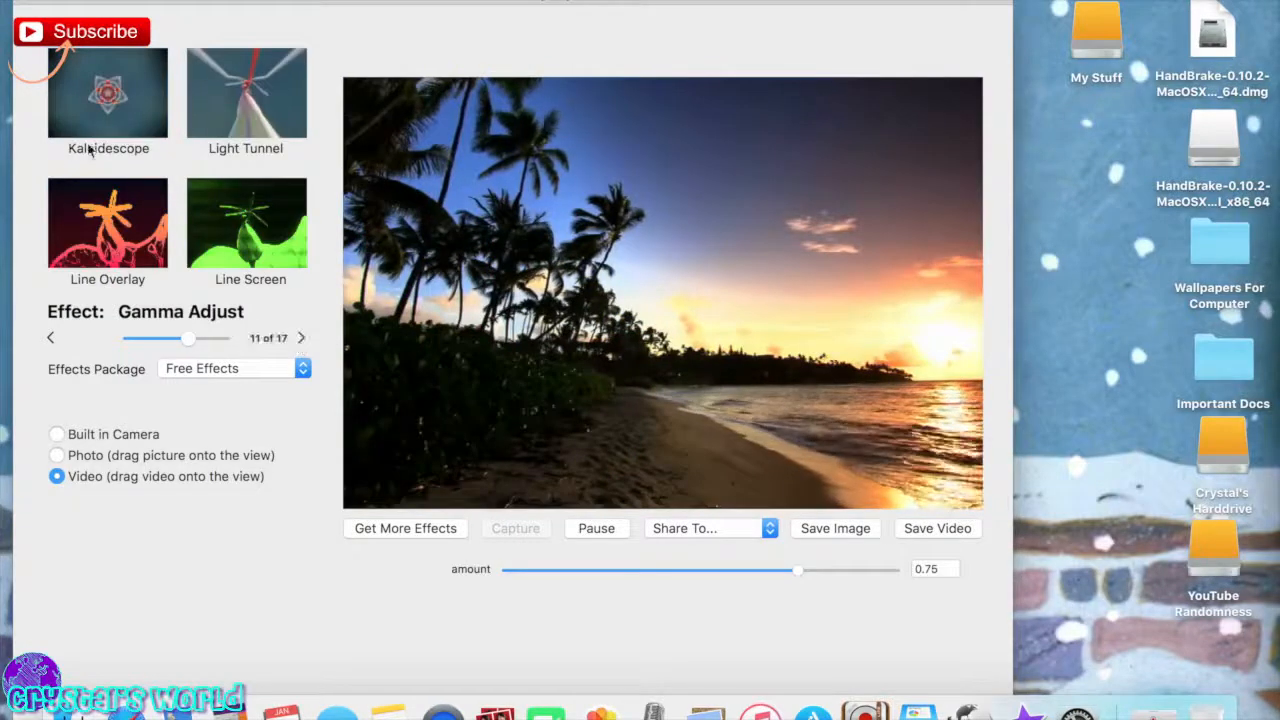
left_click(104, 90)
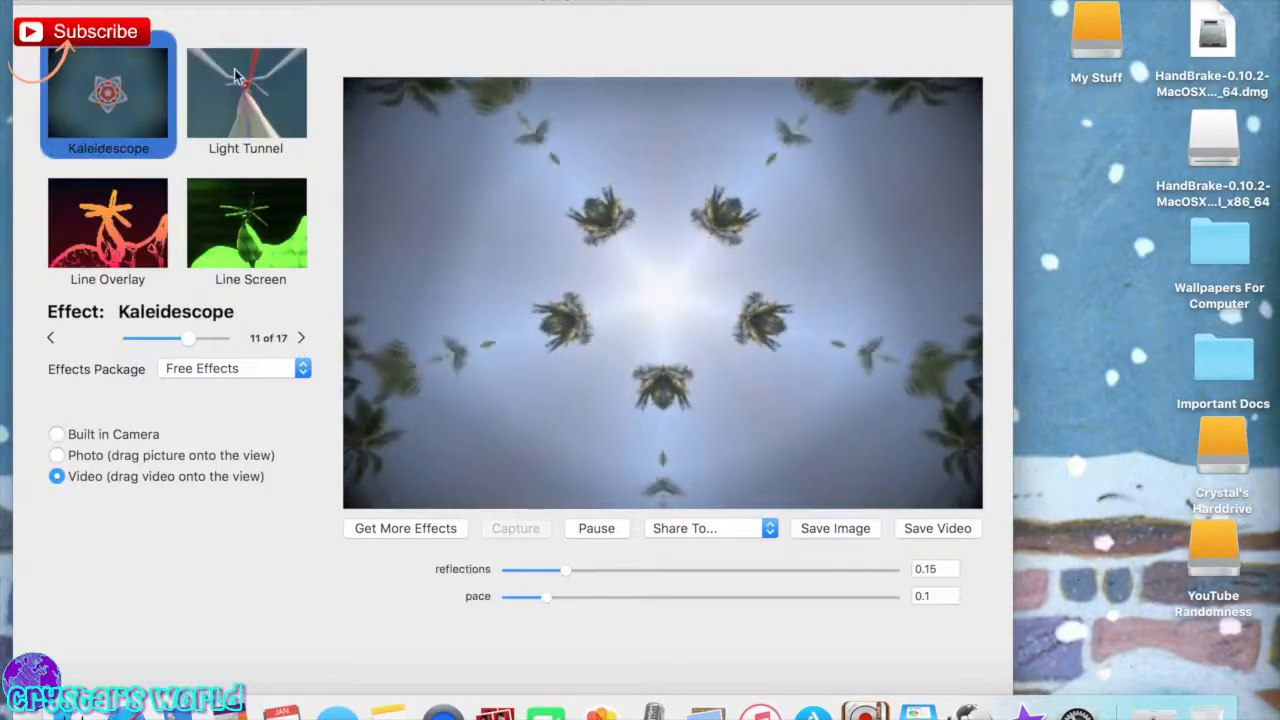
left_click(246, 222)
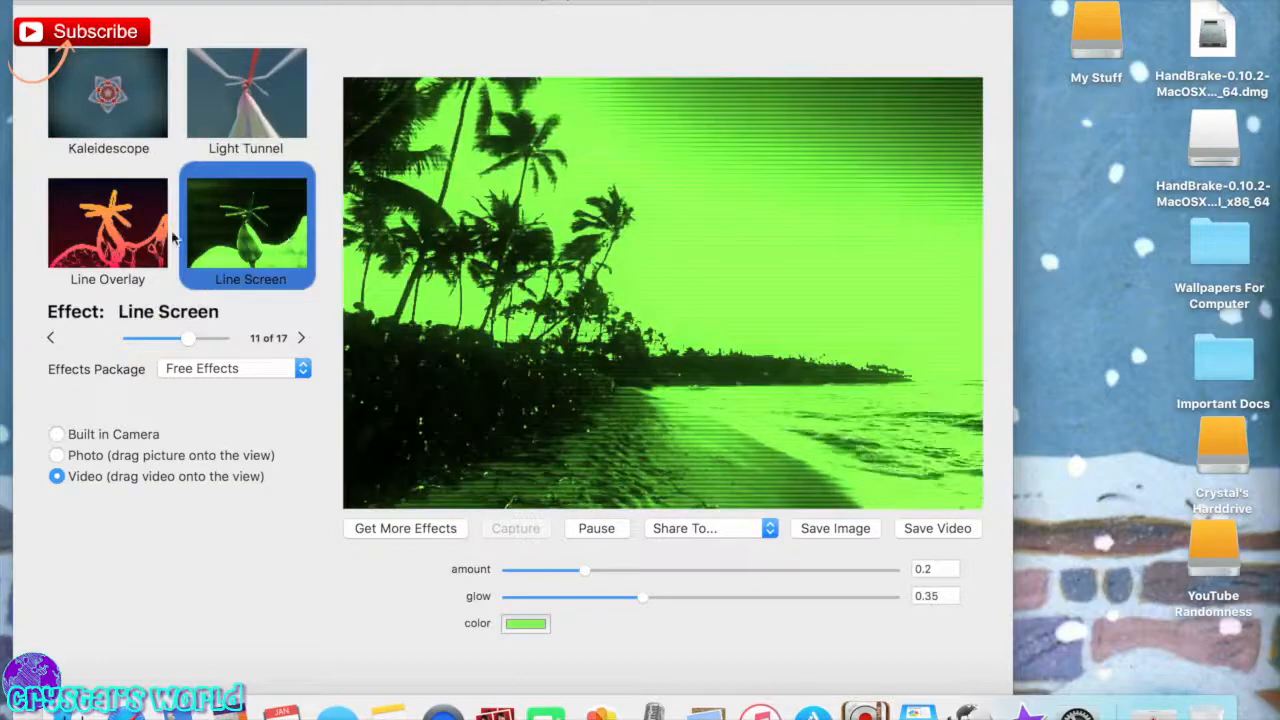
left_click(300, 336)
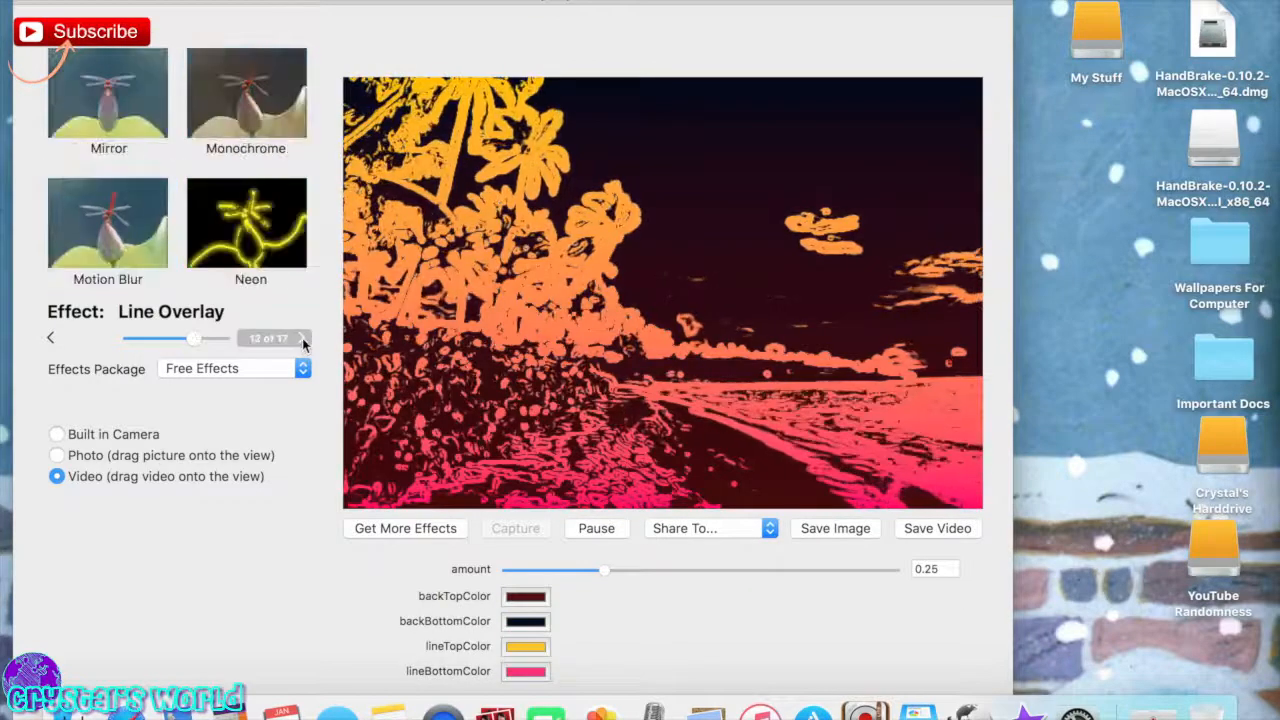
left_click(246, 222)
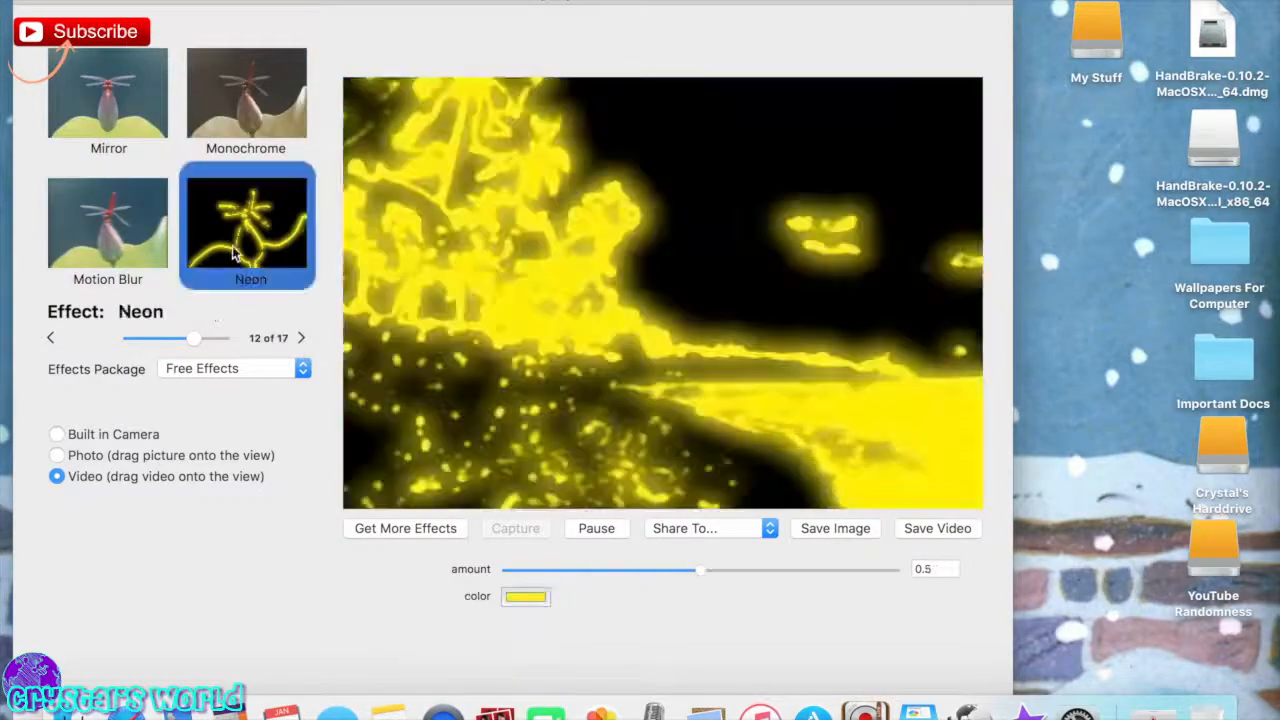
Preview Pinch and Pixellate, leaving Pop Art on the beach video.
left_click(300, 336)
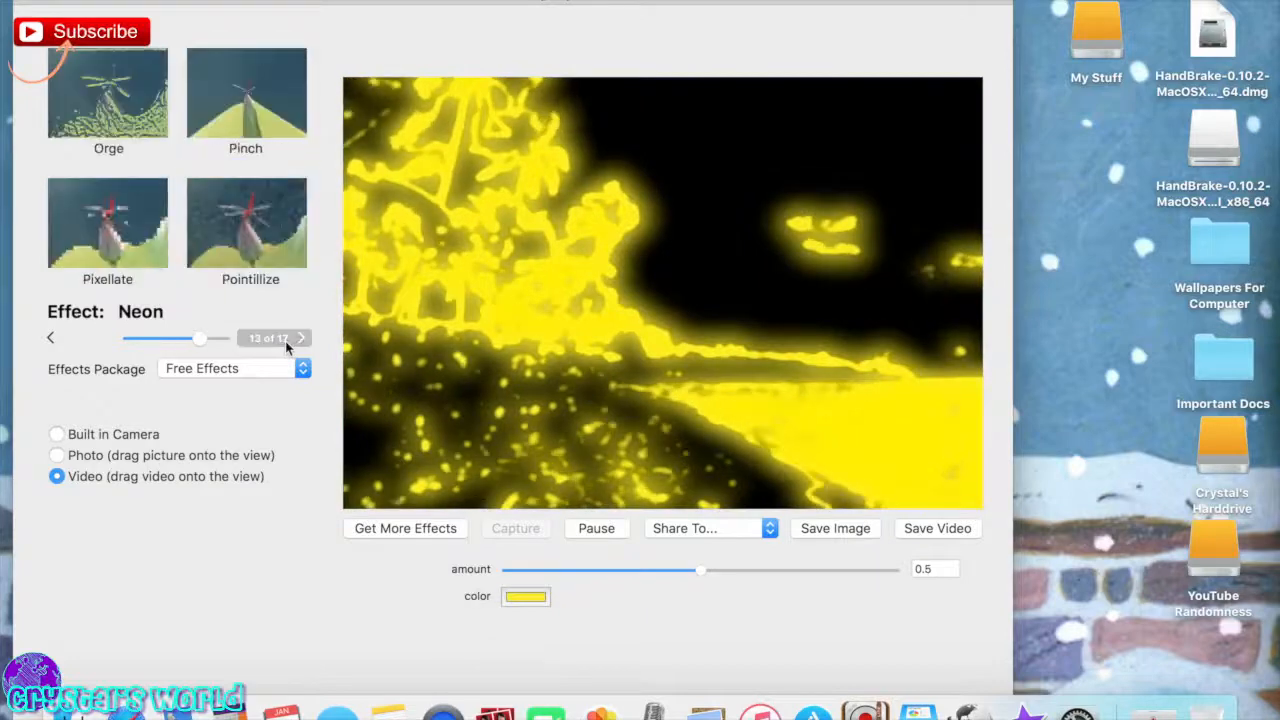
left_click(246, 94)
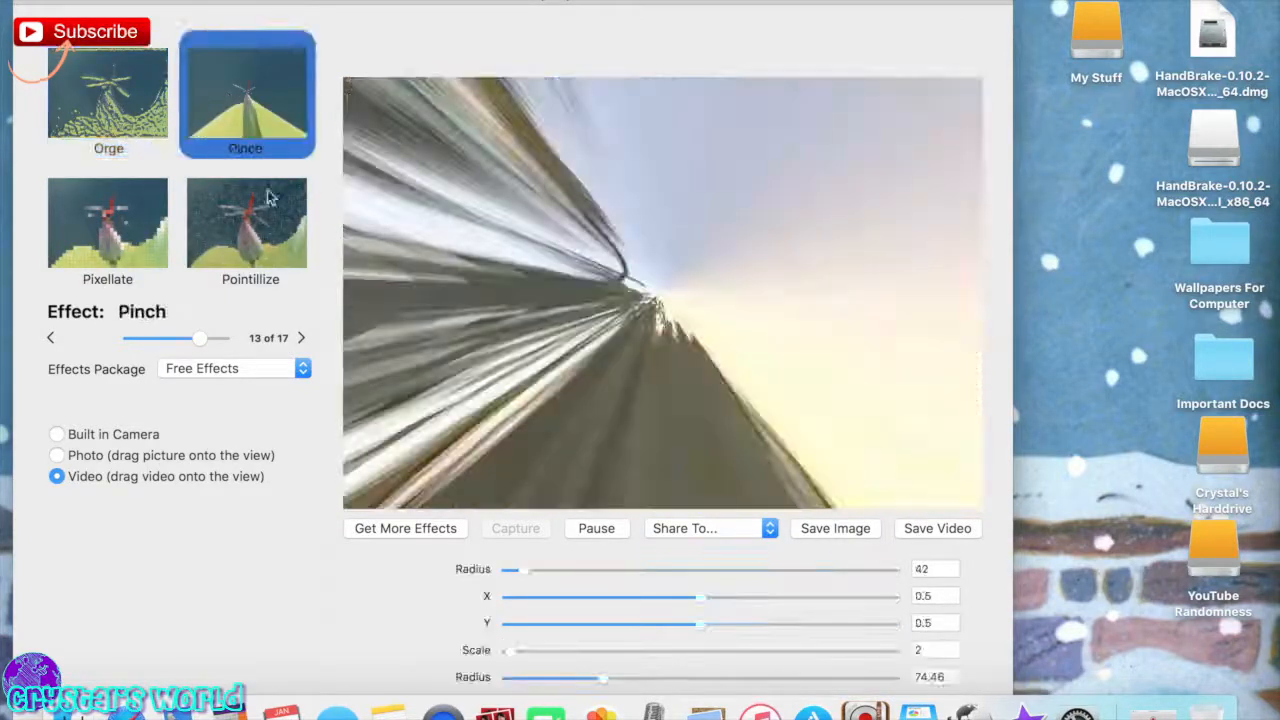
left_click(108, 222)
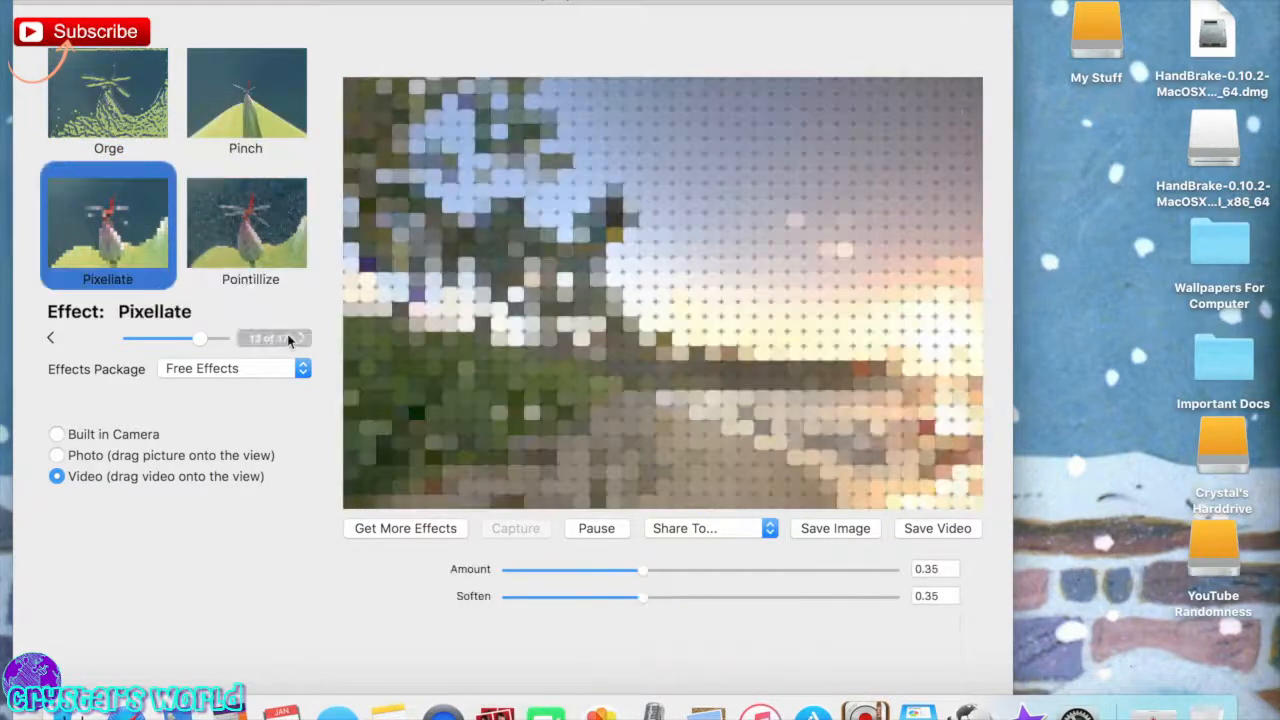
left_click(108, 96)
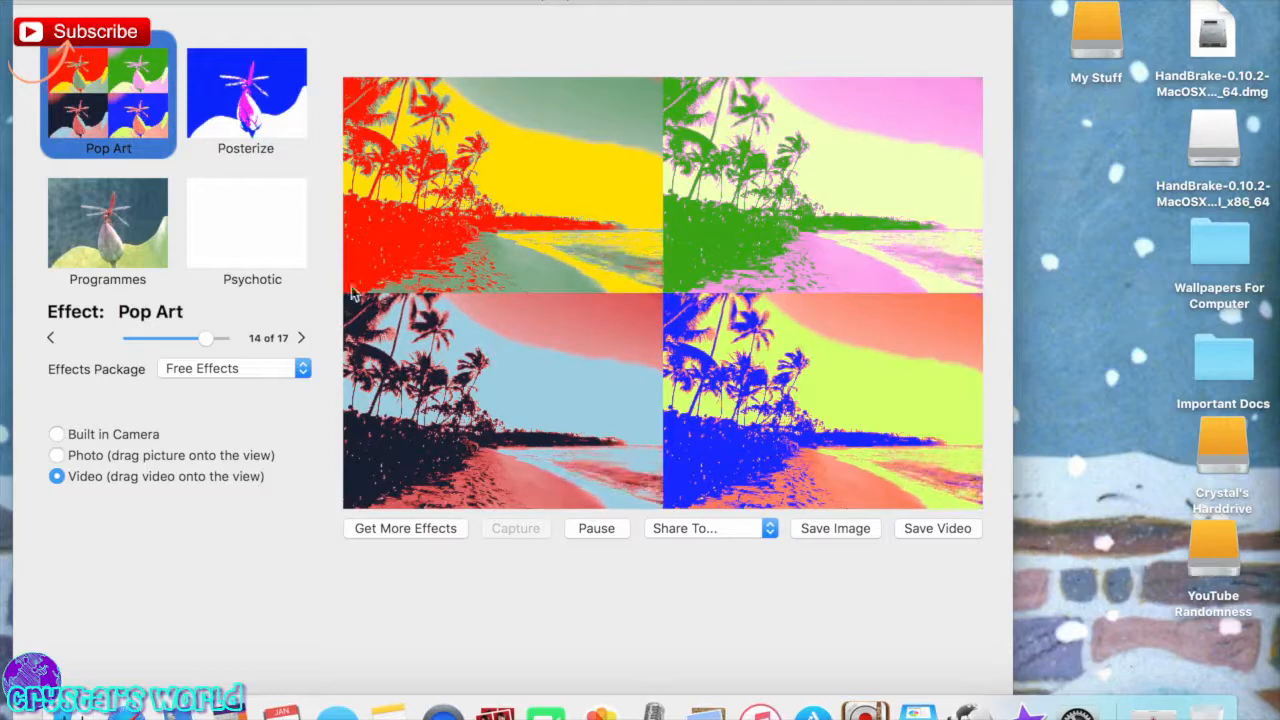
Preview the Qlock word-clock, Quasar, Slide and Sepia effects on the beach video.
left_click(300, 336)
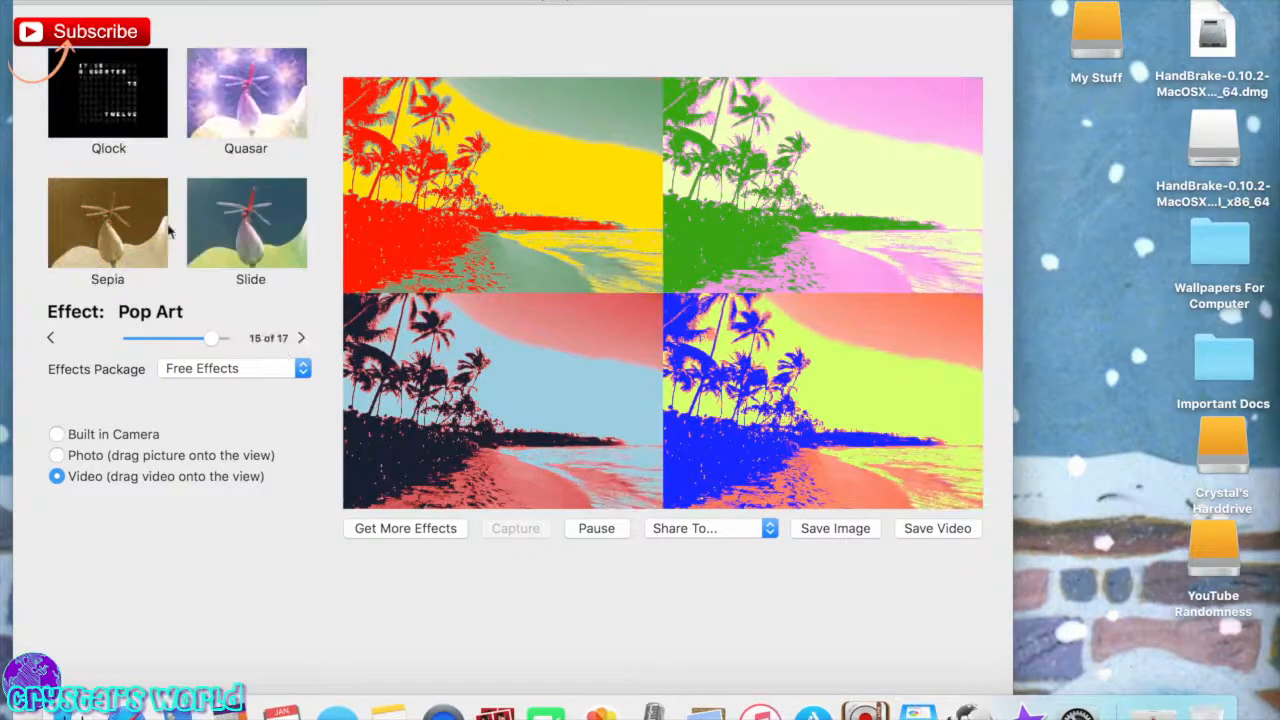
left_click(108, 94)
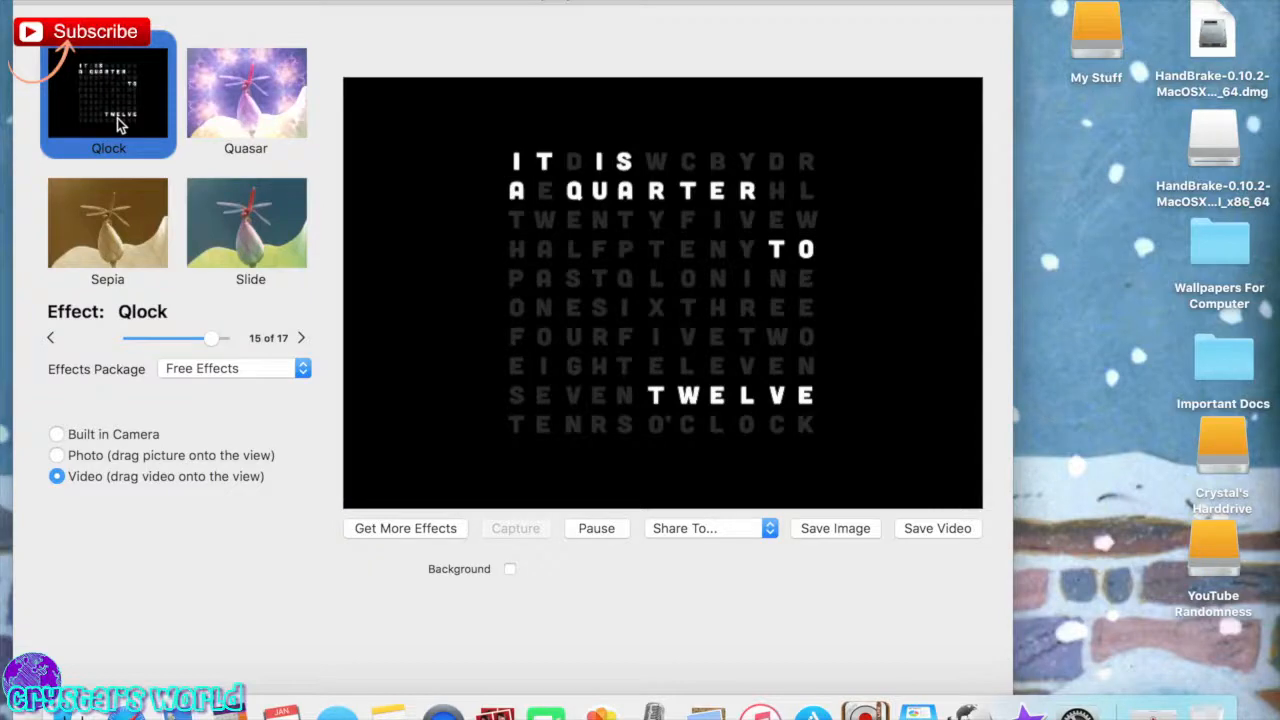
left_click(248, 94)
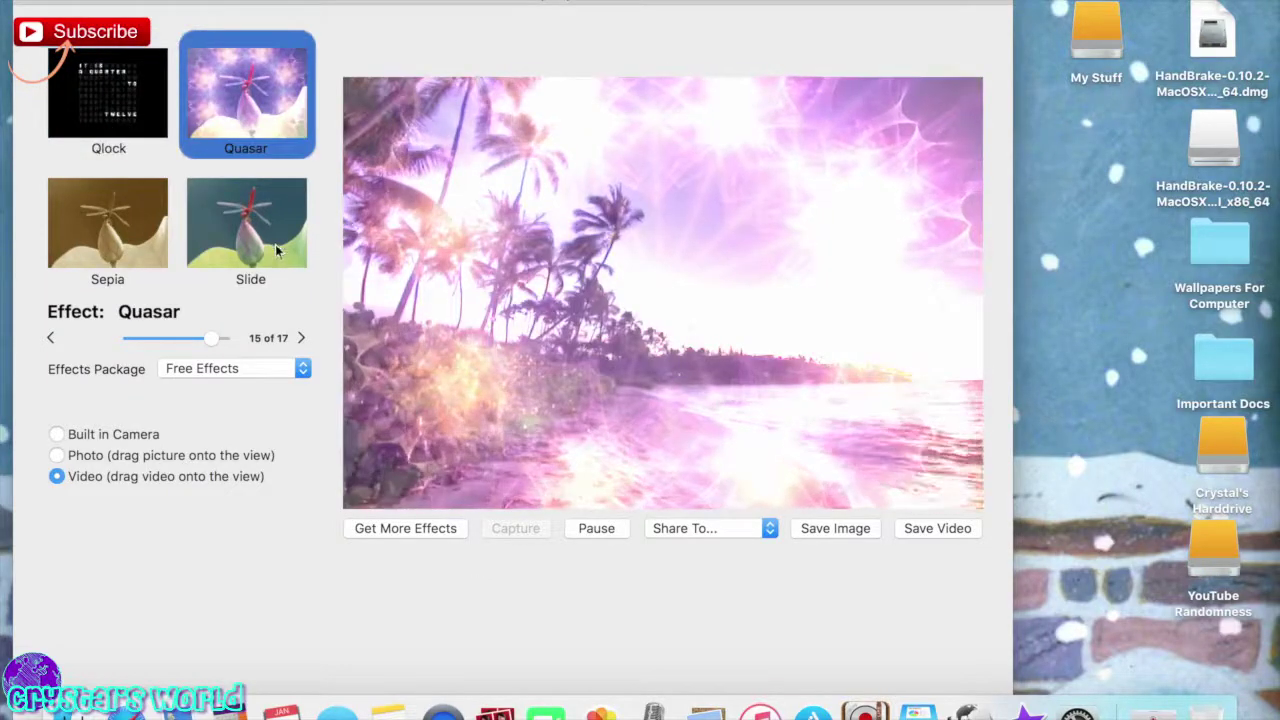
left_click(246, 222)
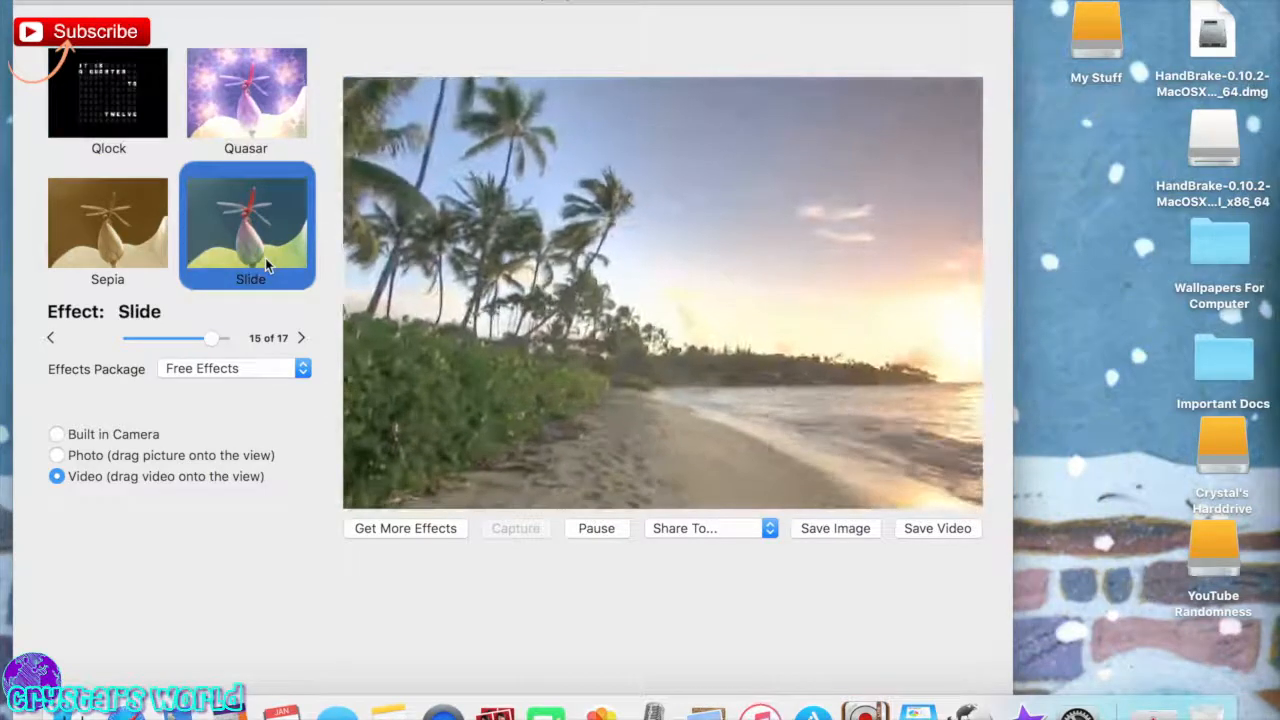
left_click(108, 224)
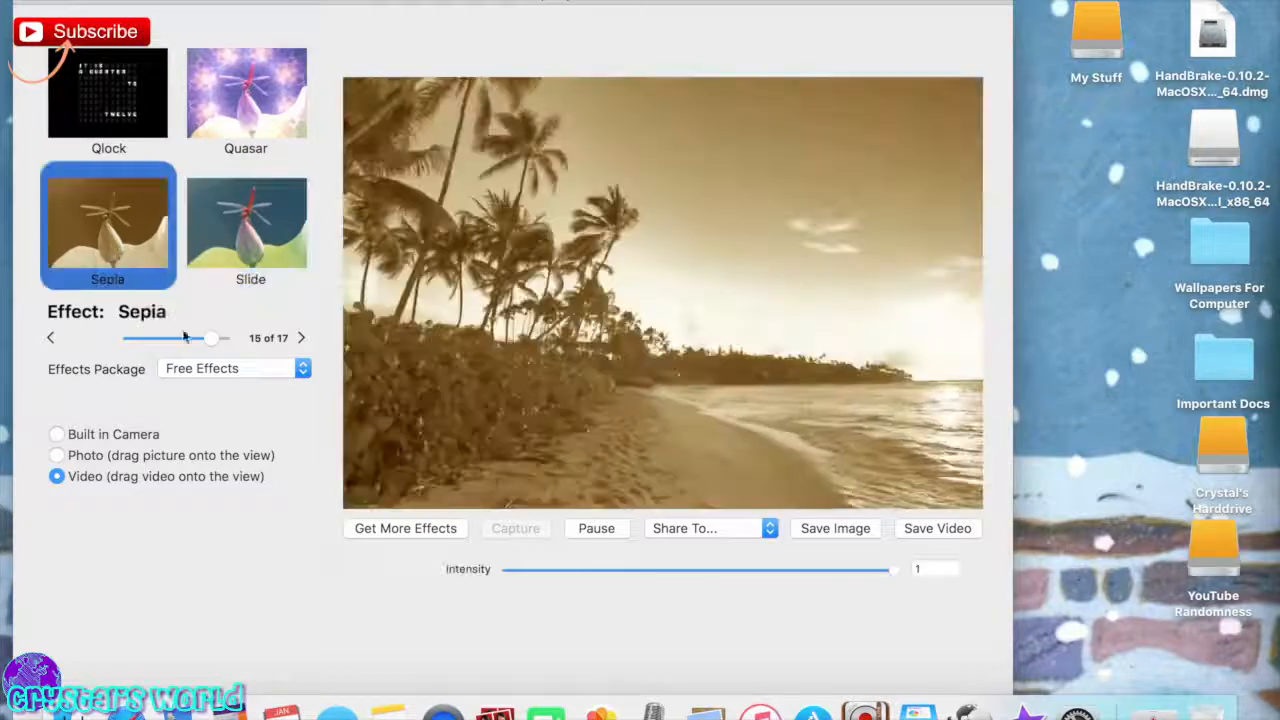
Preview Squeeze Random and Starcatcher, leaving Twirl on the beach video.
left_click(300, 336)
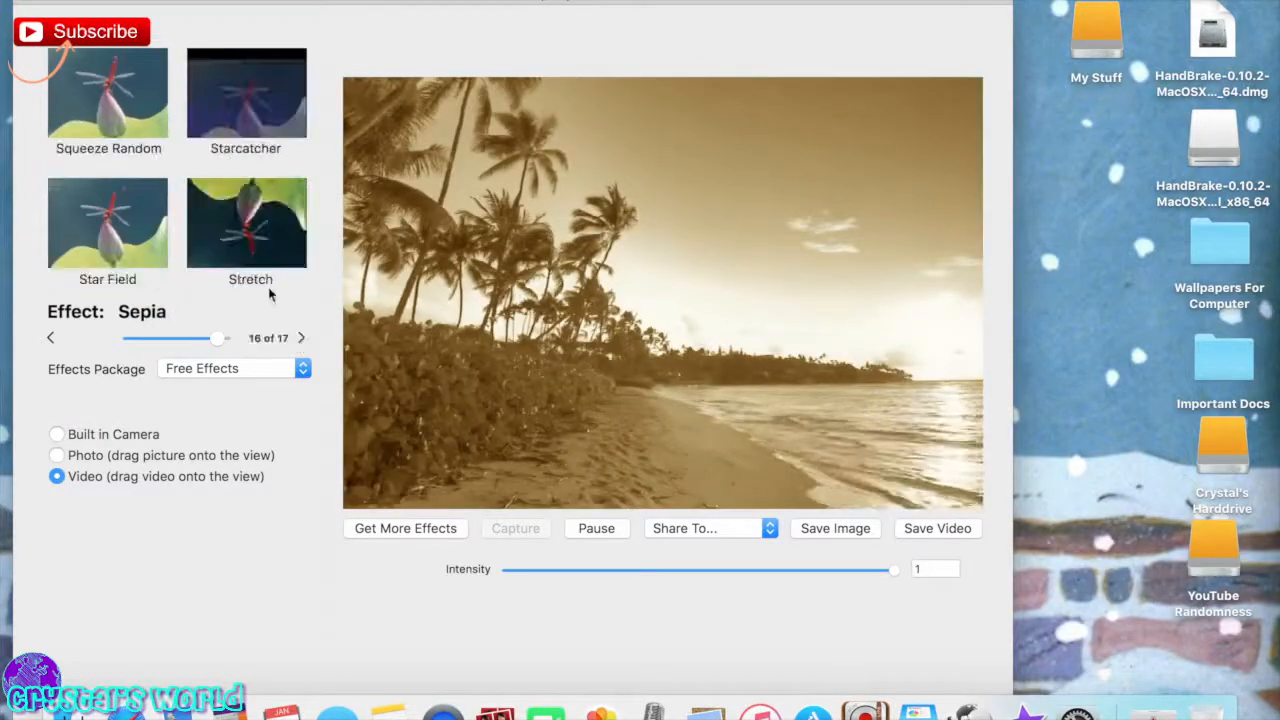
left_click(104, 96)
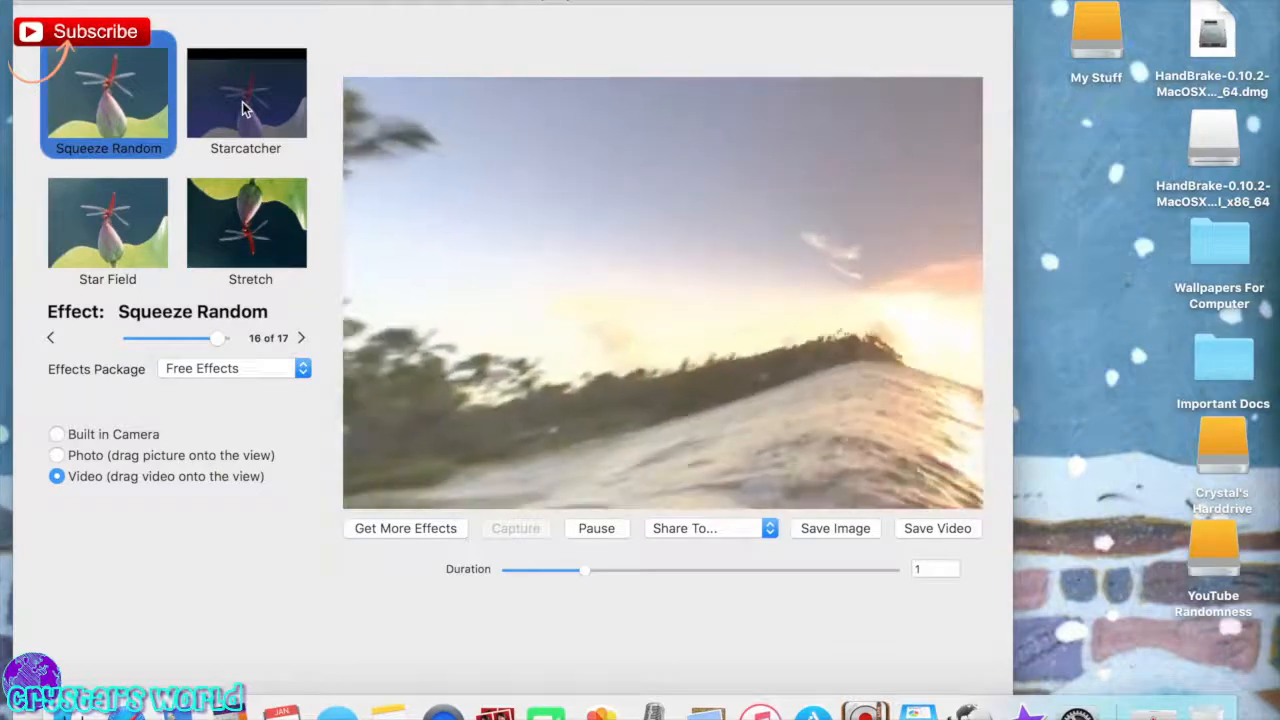
left_click(246, 96)
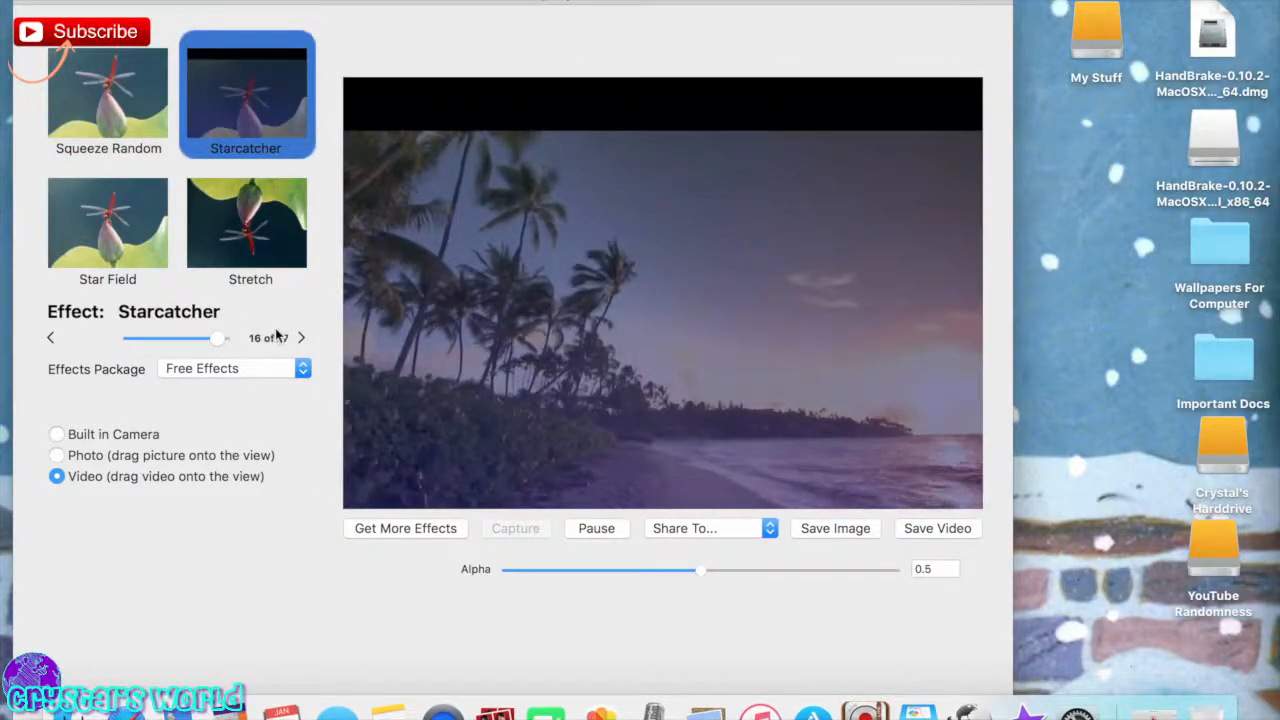
left_click(300, 336)
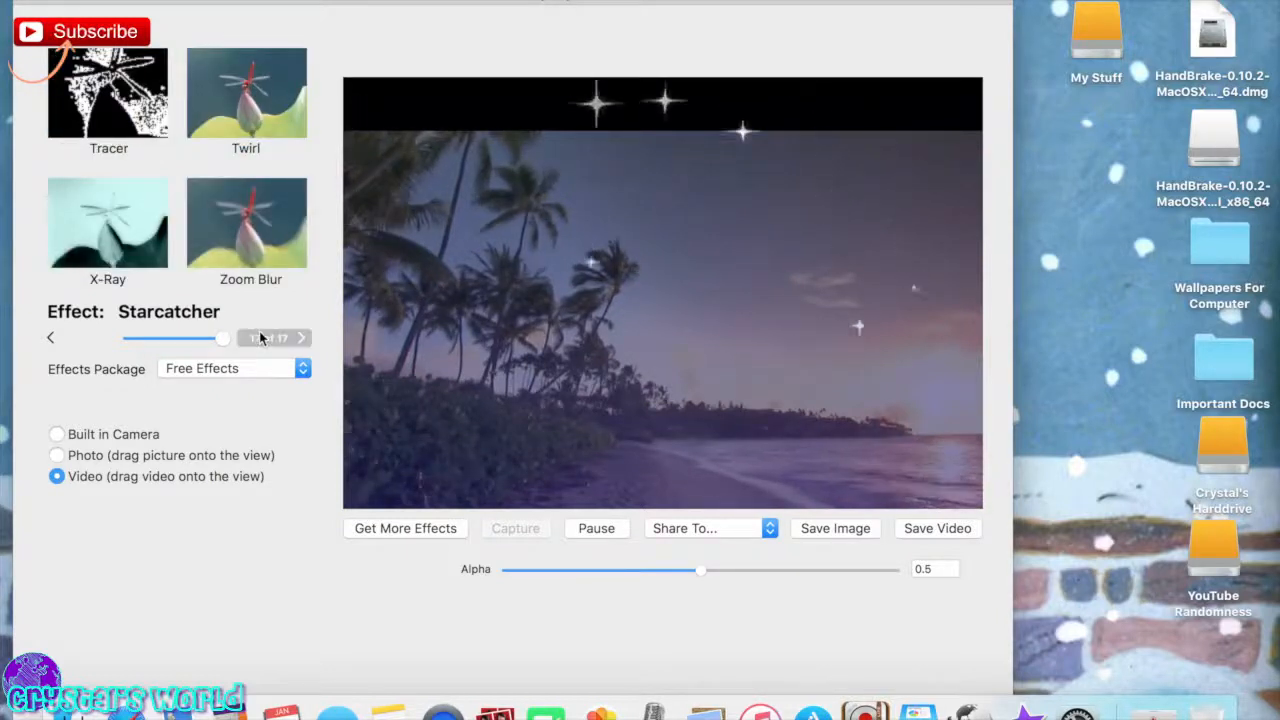
left_click(246, 96)
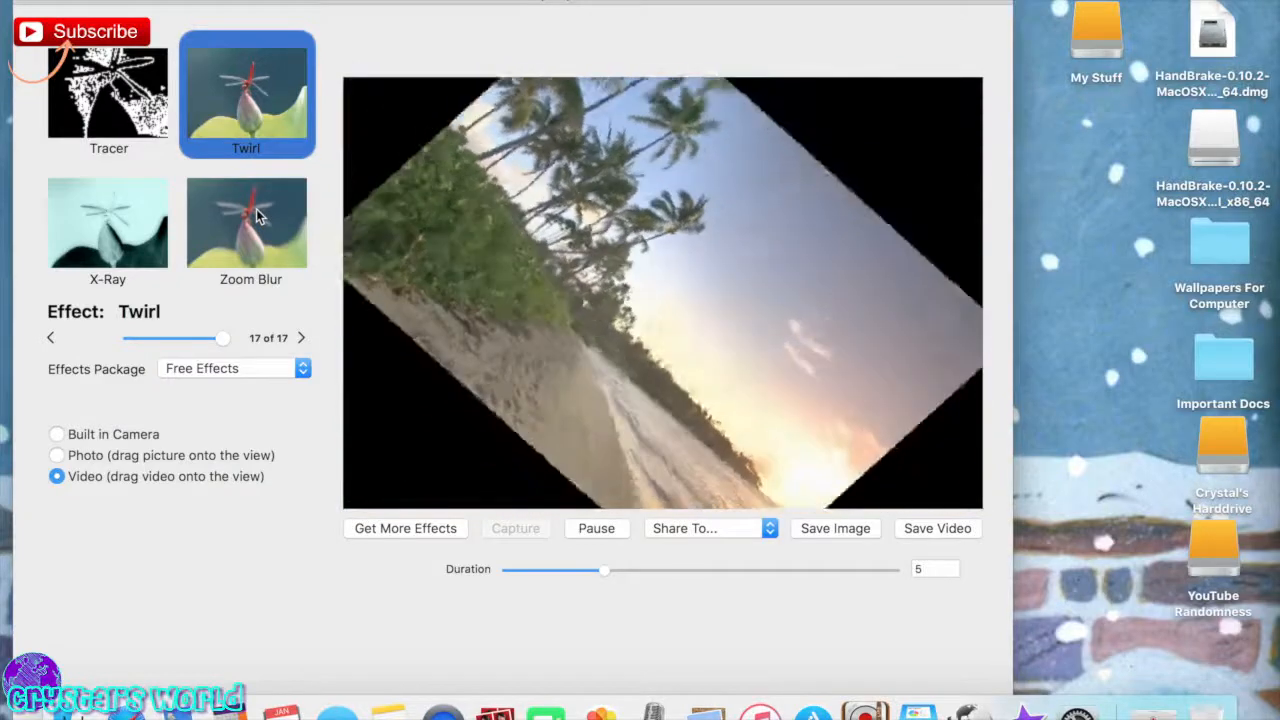
Preview Zoom Blur and X-Ray, then put Quasar back on the beach video.
left_click(248, 222)
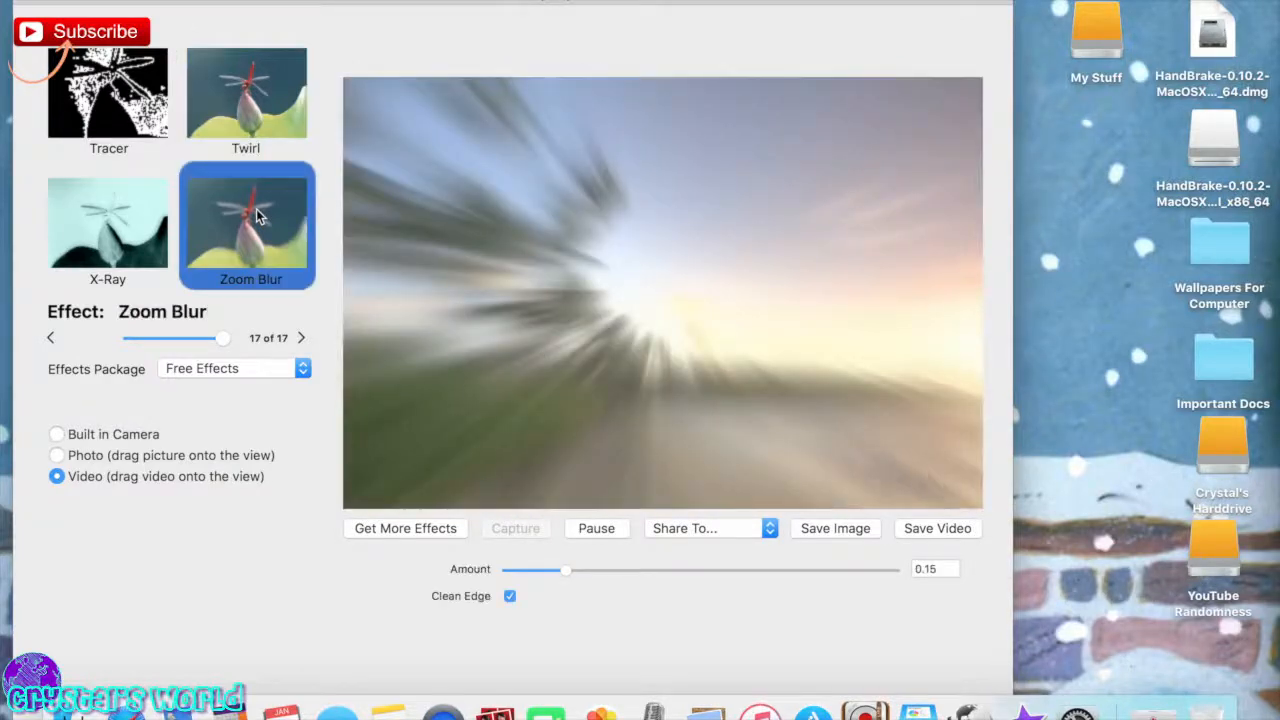
left_click(108, 224)
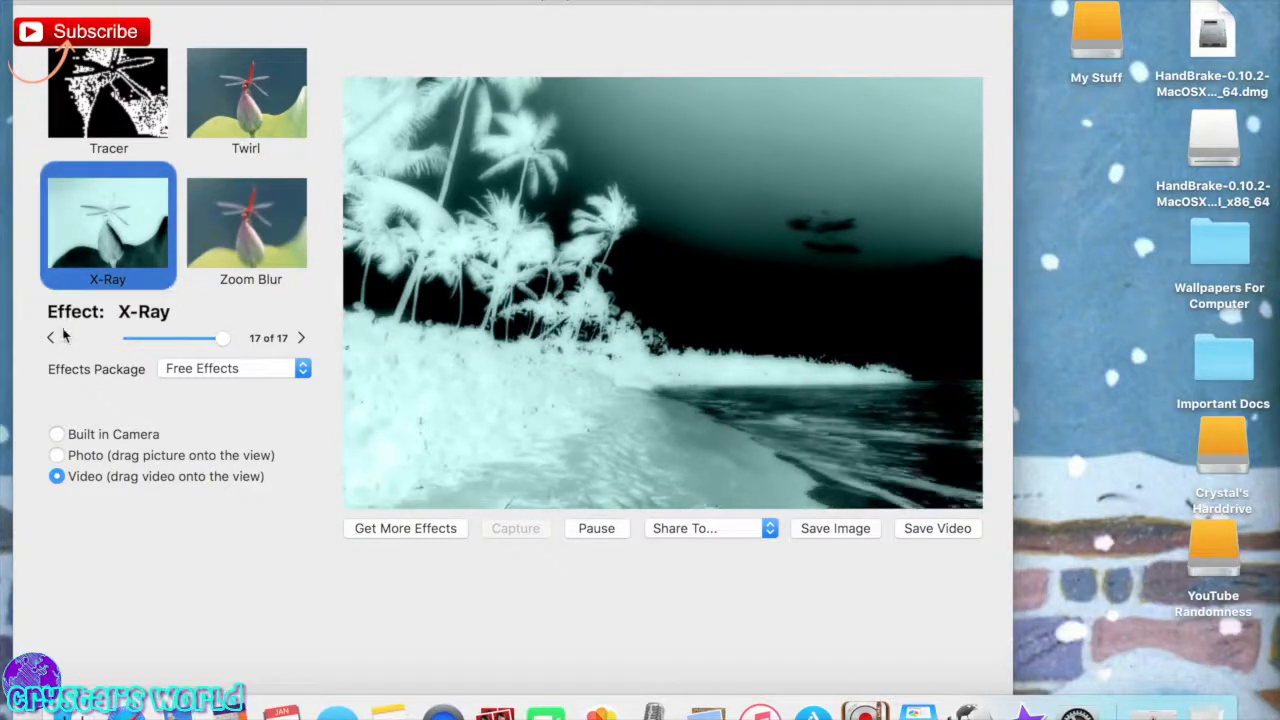
left_click(52, 338)
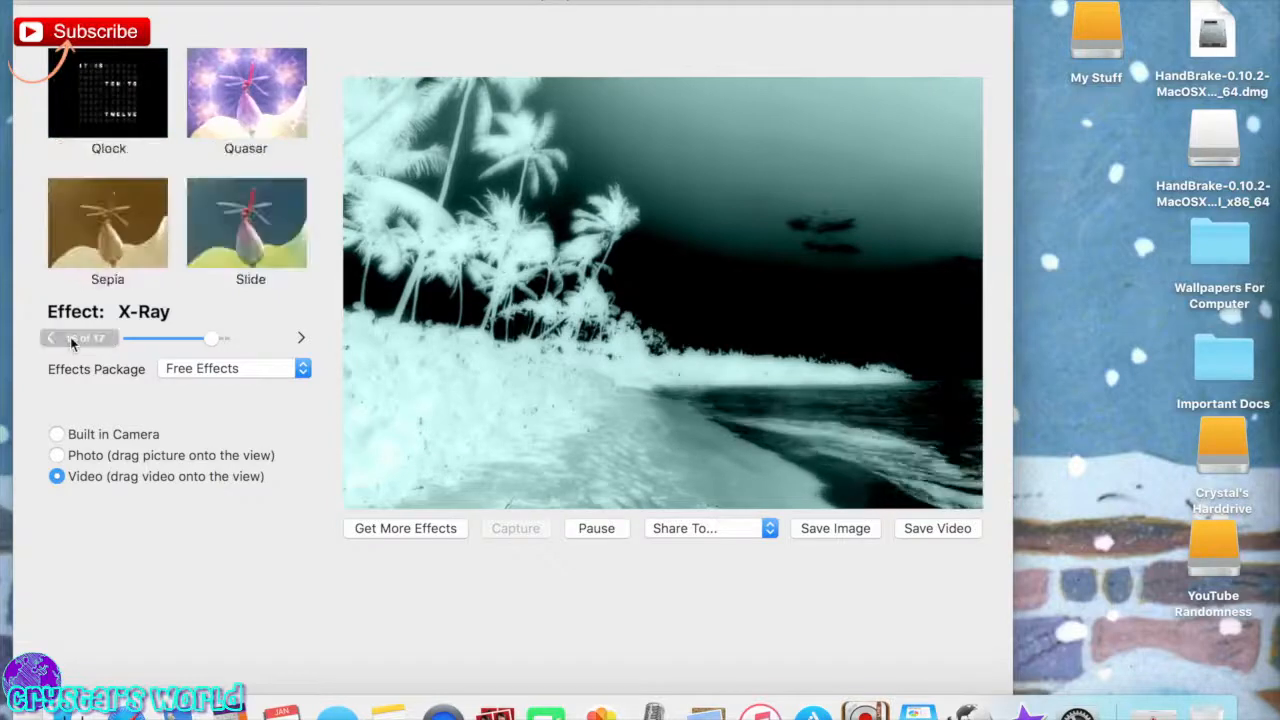
left_click(246, 94)
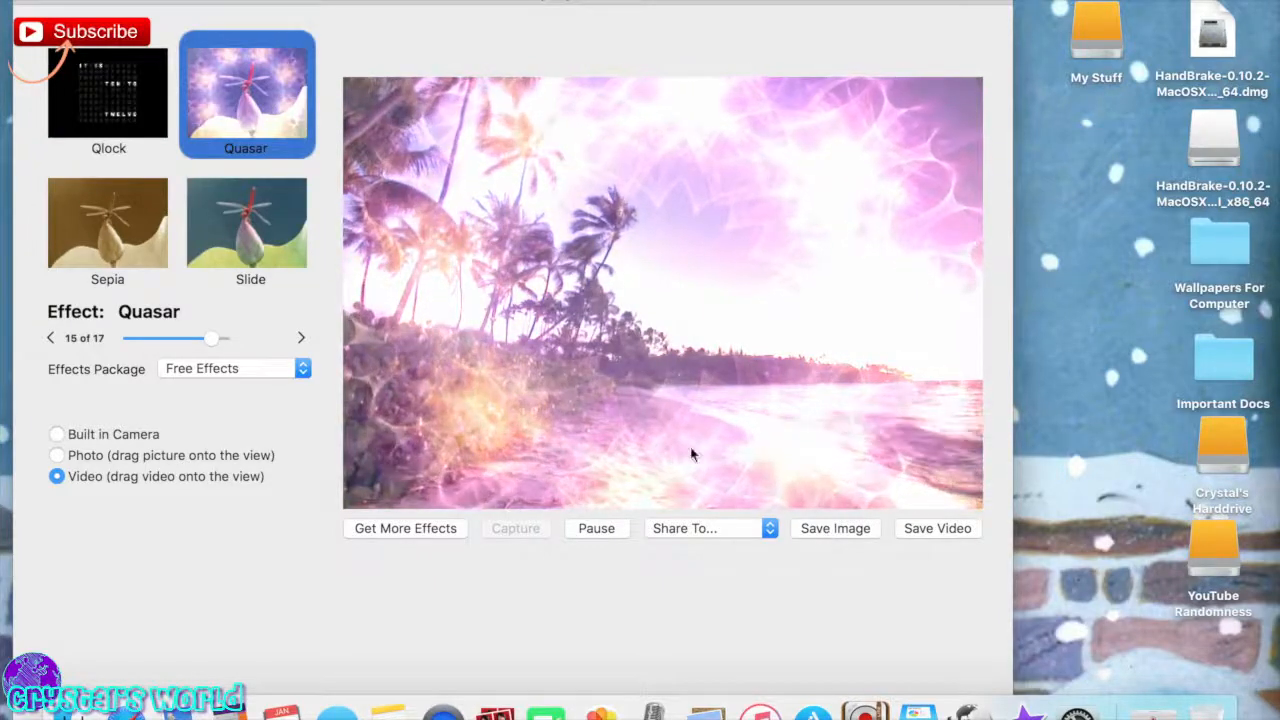
Toggle the source between Photo and Video, then show the My Stuff drive of photos in Finder.
left_click(56, 456)
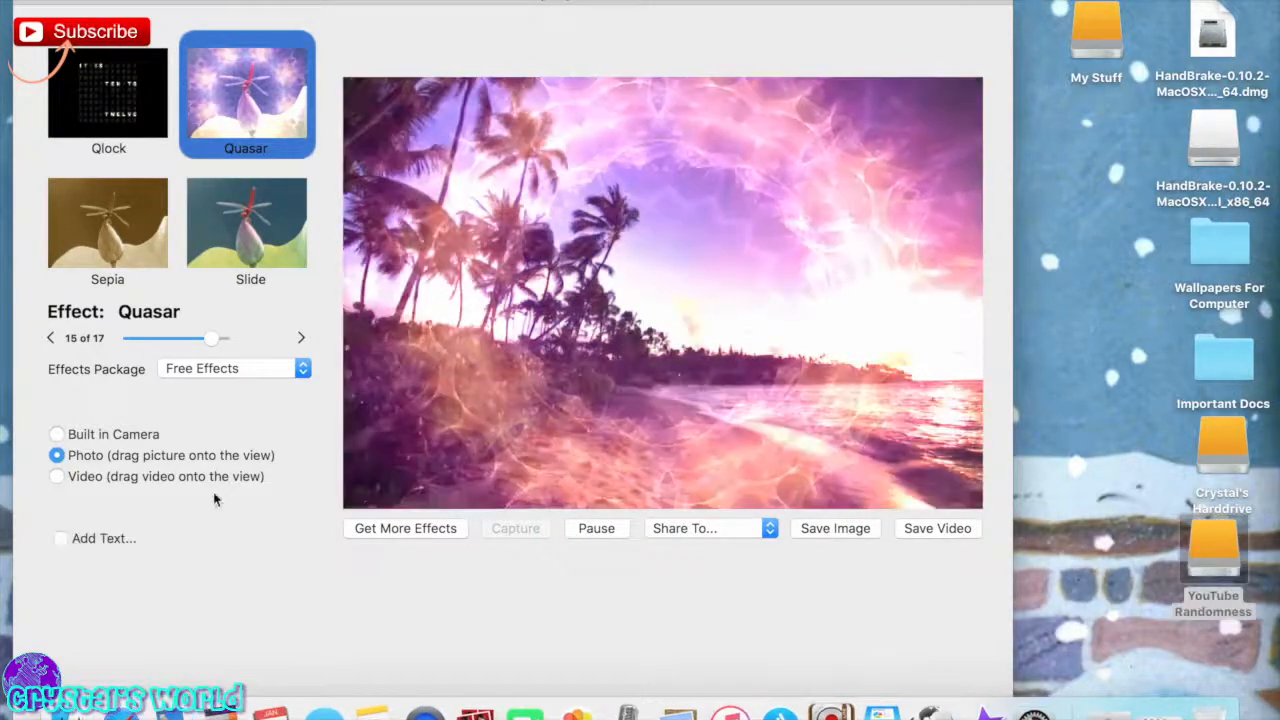
left_click(56, 476)
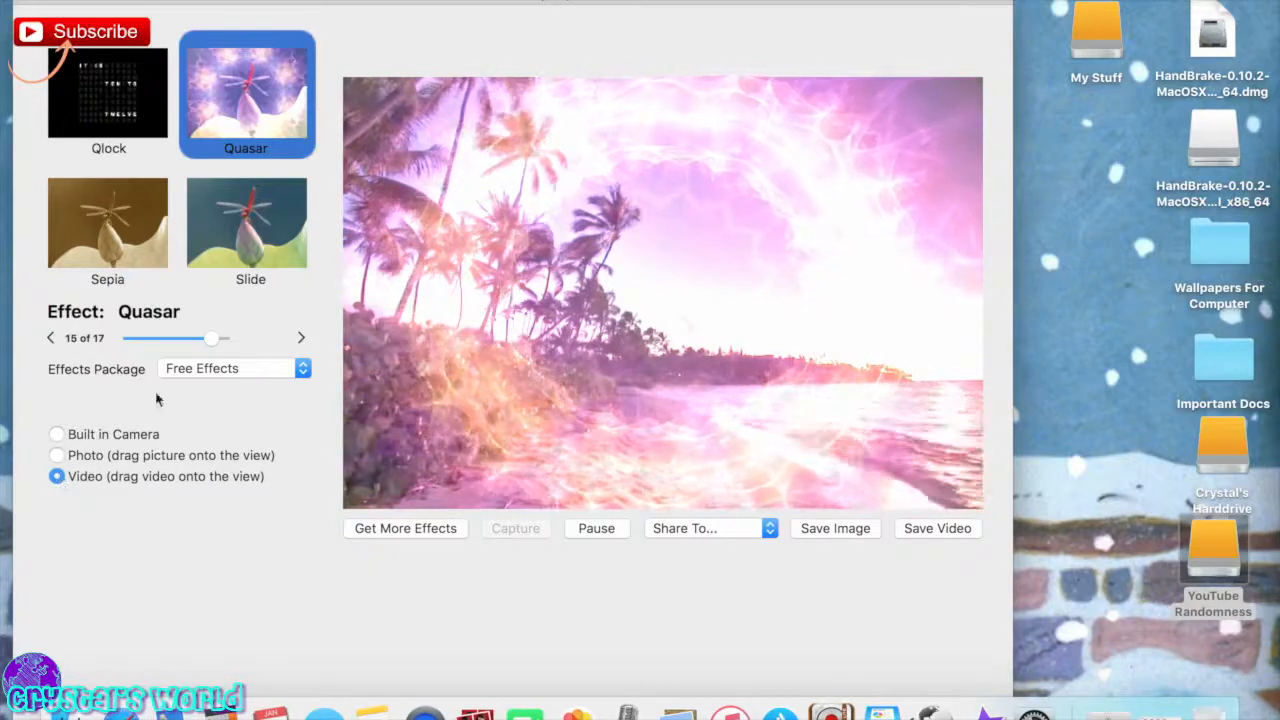
left_click(56, 434)
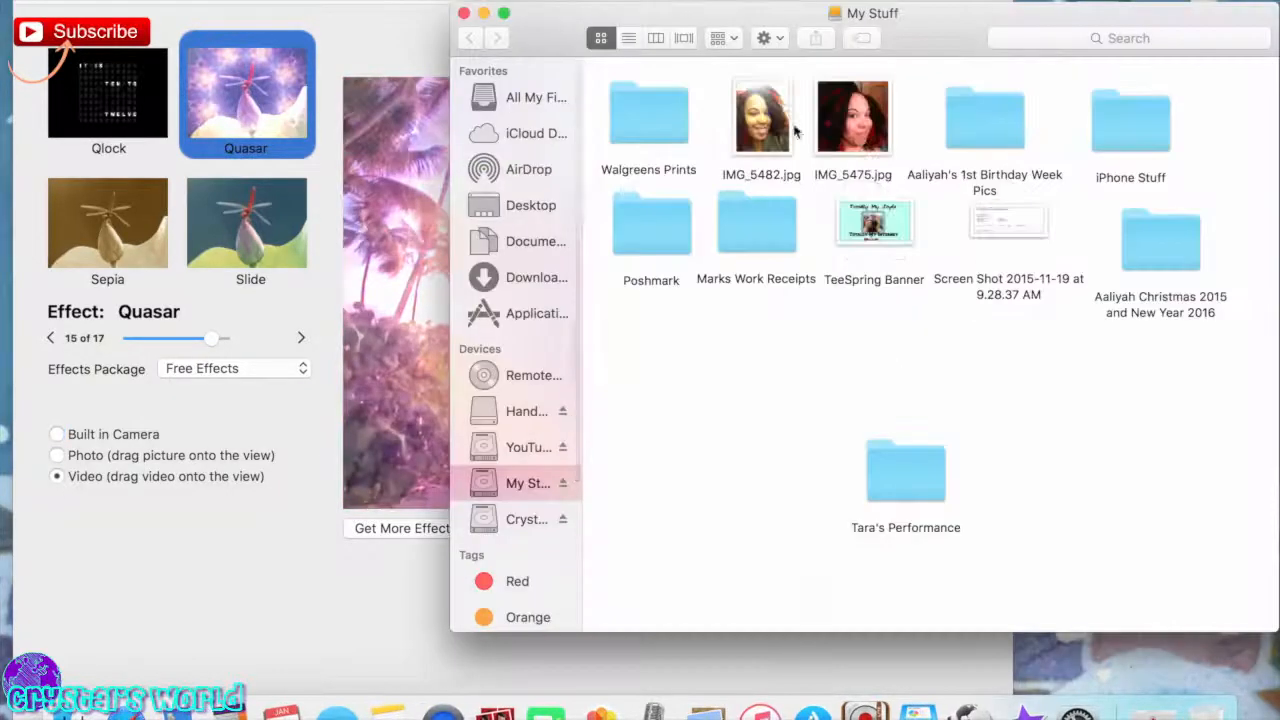
Drag a portrait JPG from My Stuff onto the preview so it replaces the beach video under Quasar.
left_click_drag(852, 116, 376, 236)
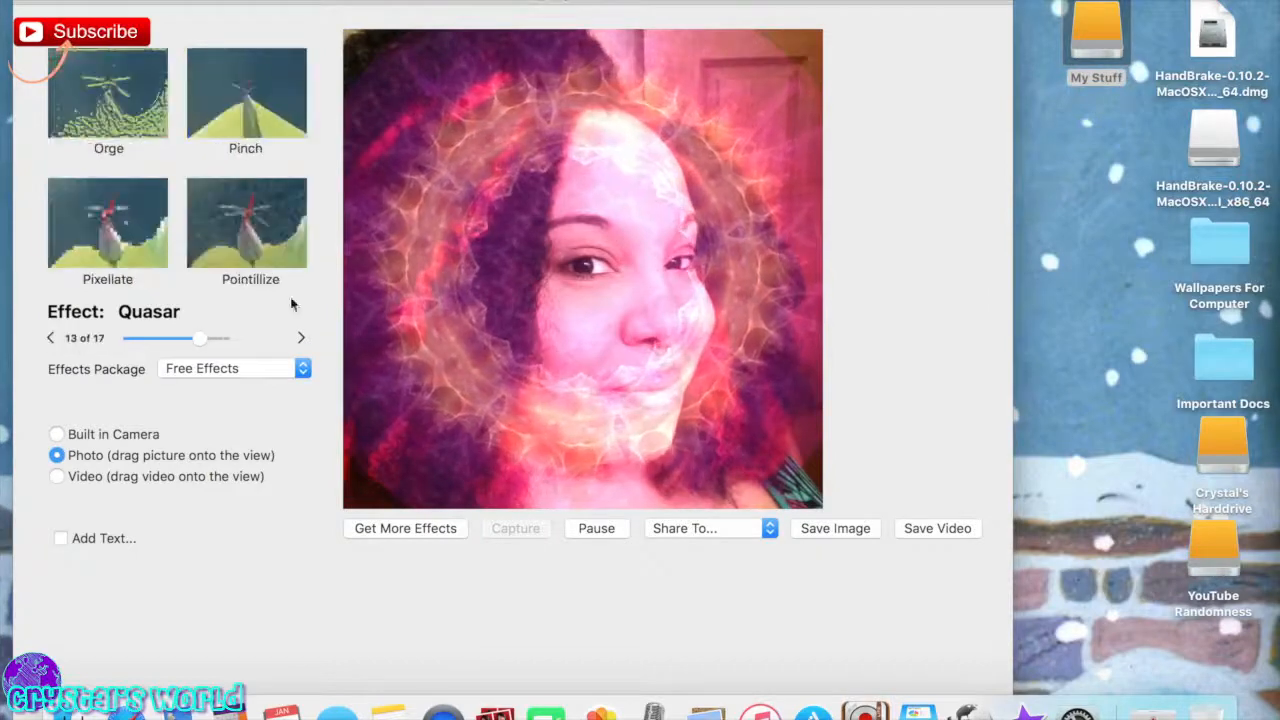
Preview Pop Art and then Kaleidescope on the portrait photo.
left_click(300, 336)
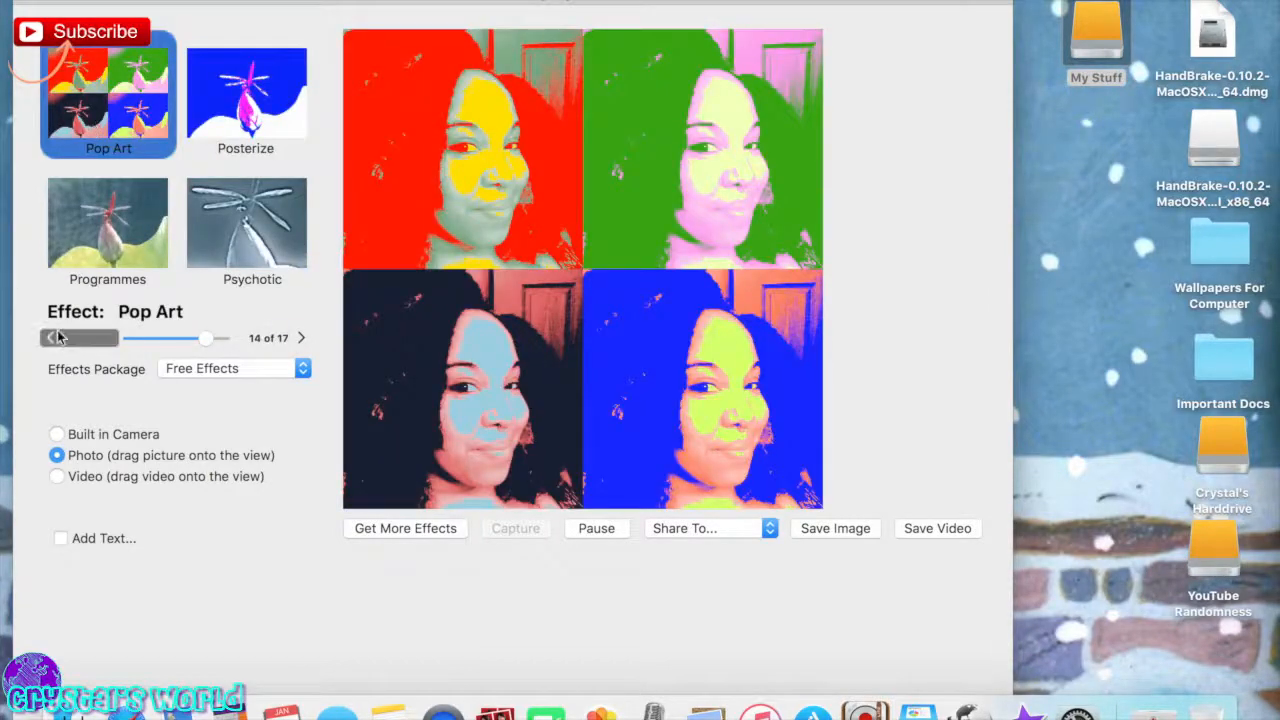
left_click(52, 336)
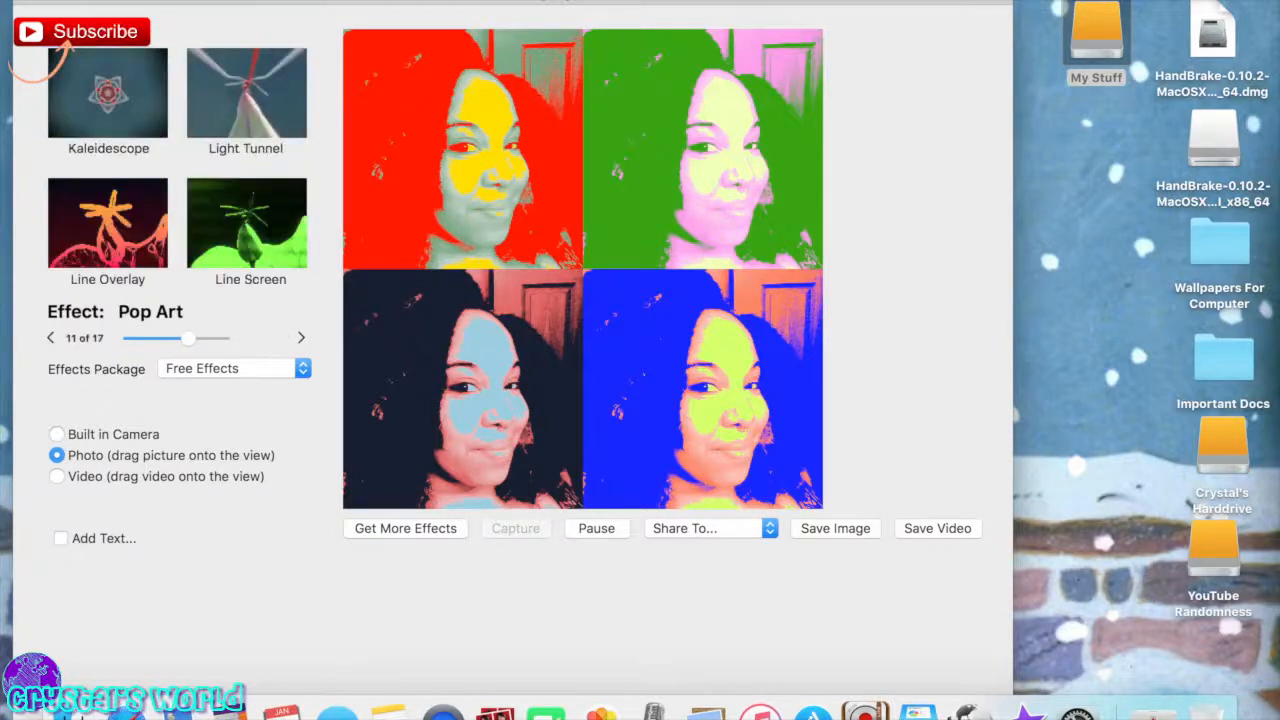
left_click(50, 336)
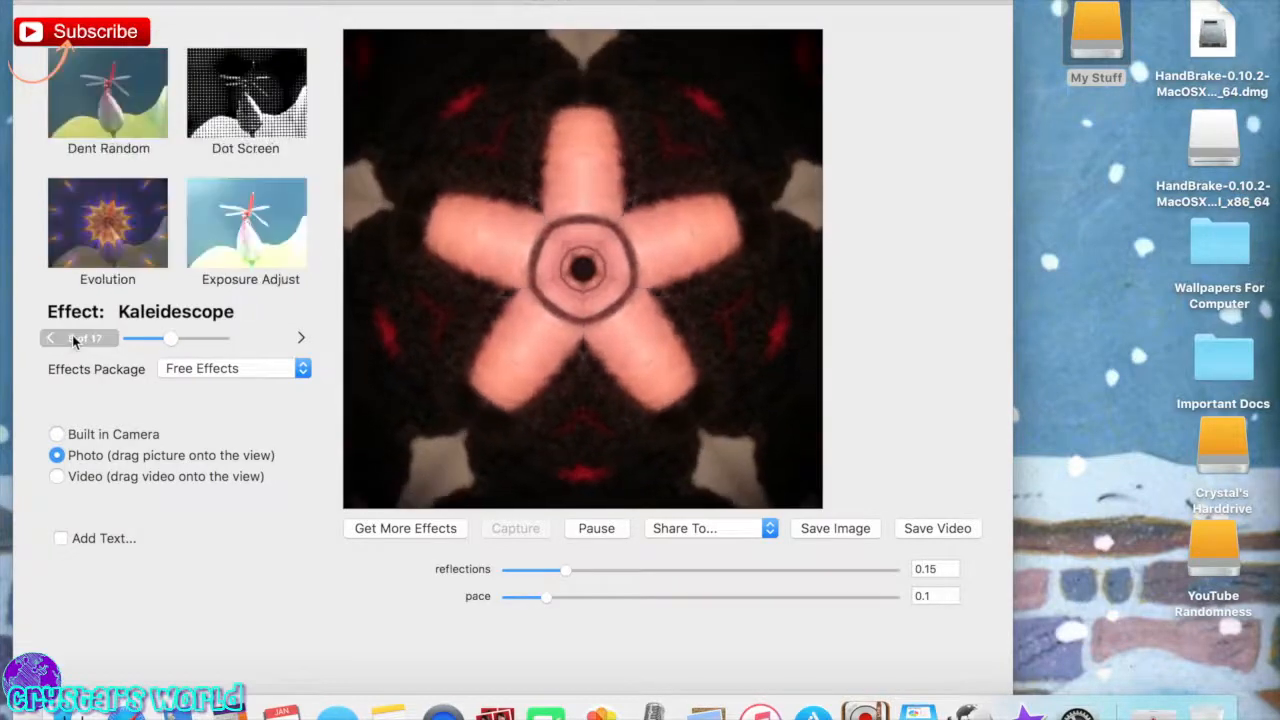
Page back to the early effects and leave Bad TV applied to the portrait.
left_click(52, 336)
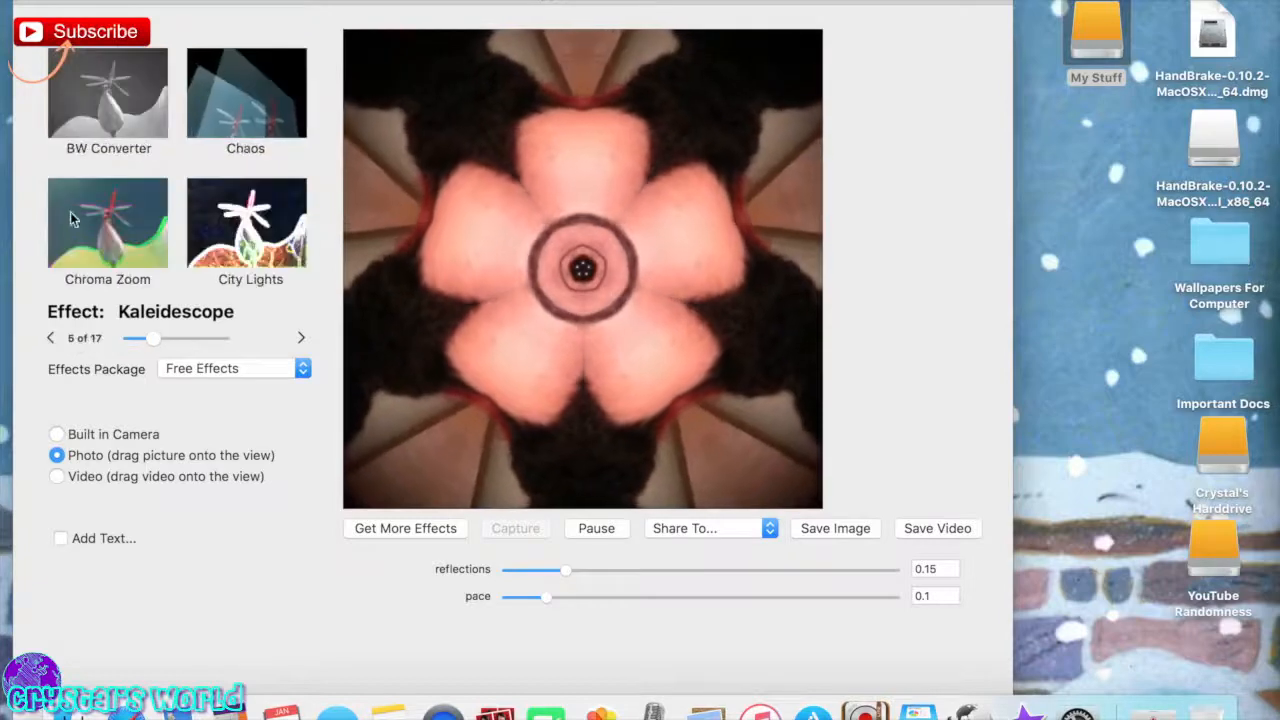
left_click(52, 336)
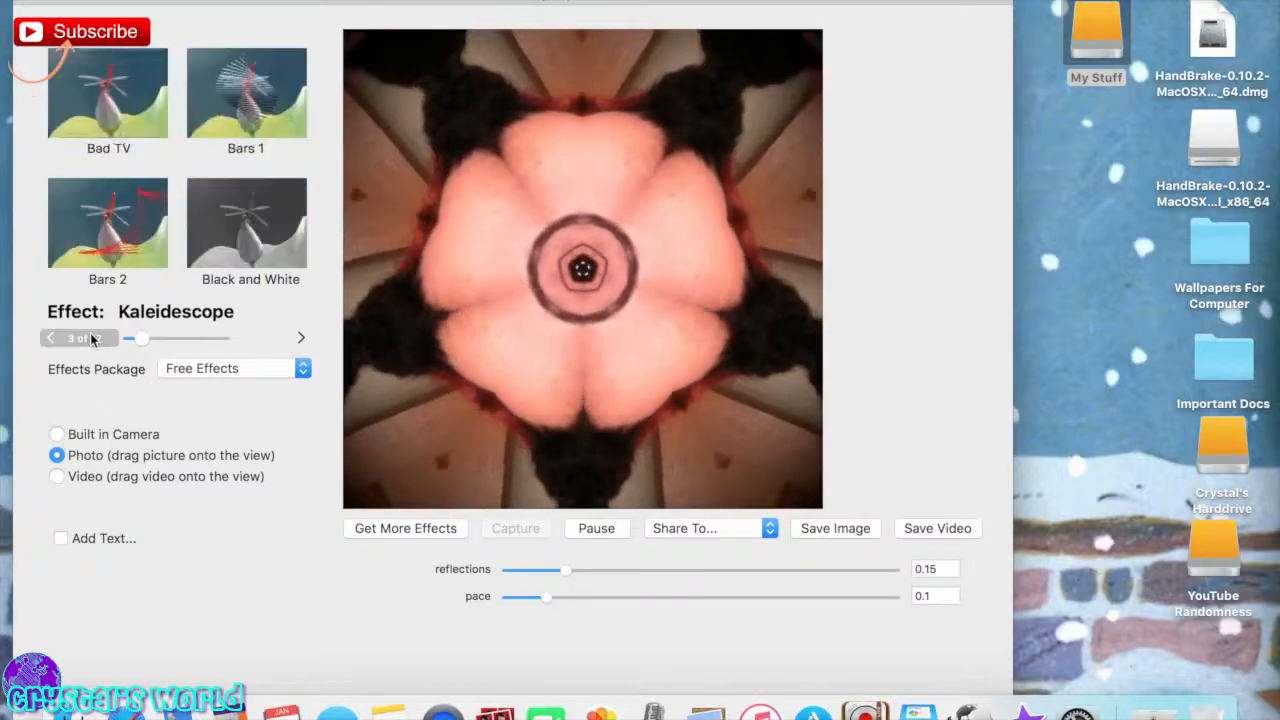
left_click(108, 96)
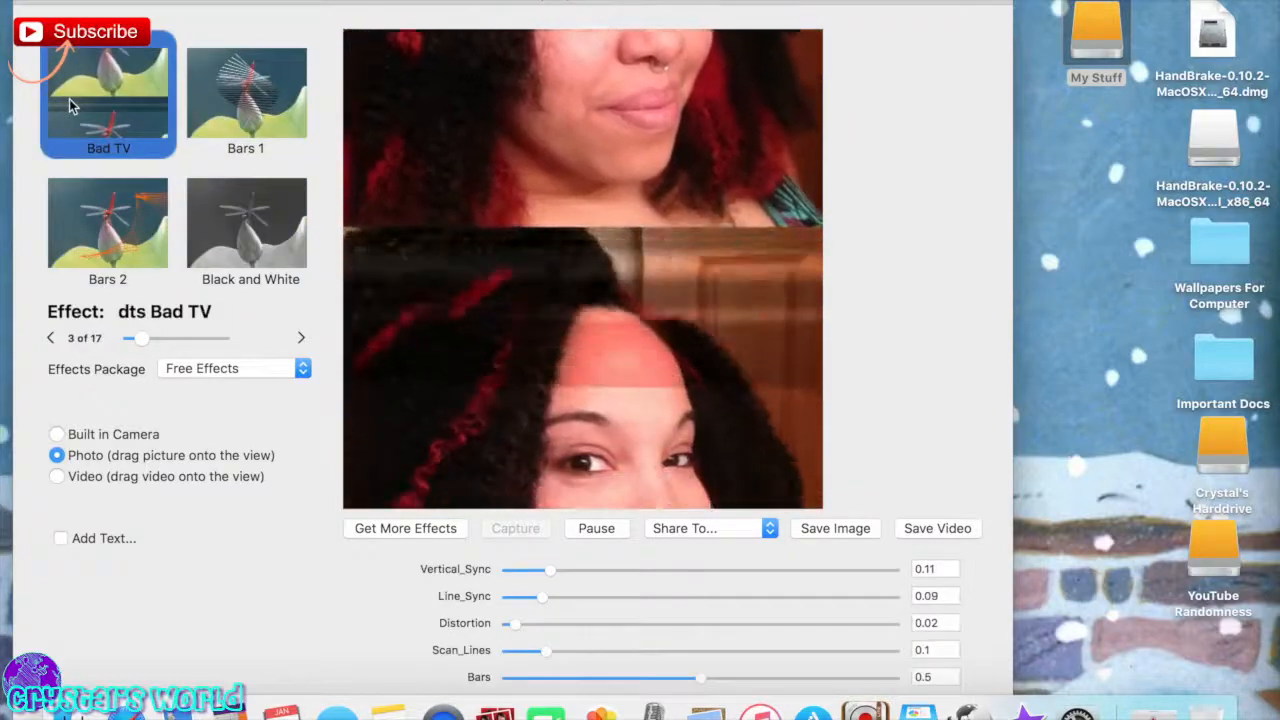